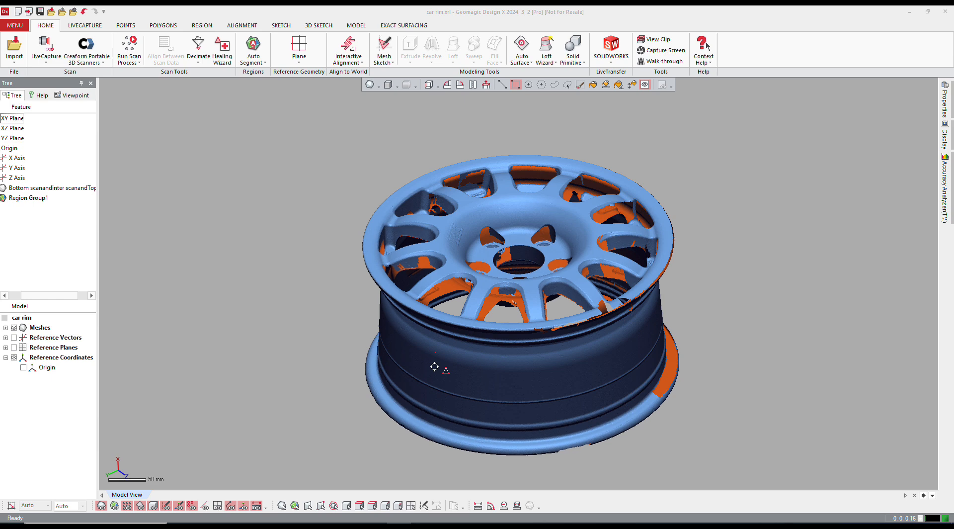
mouse_move(429, 389)
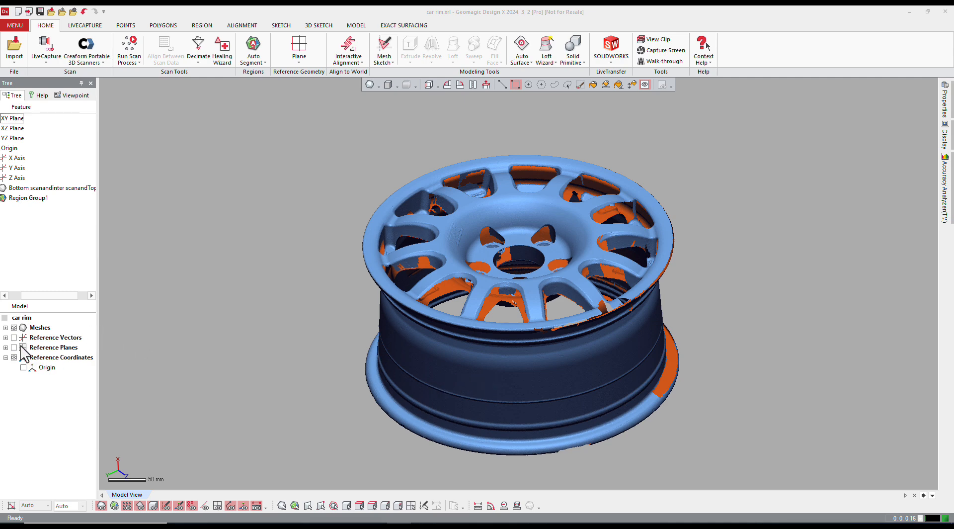
Show the reference planes and select the XY plane for sketching
left_click(13, 347)
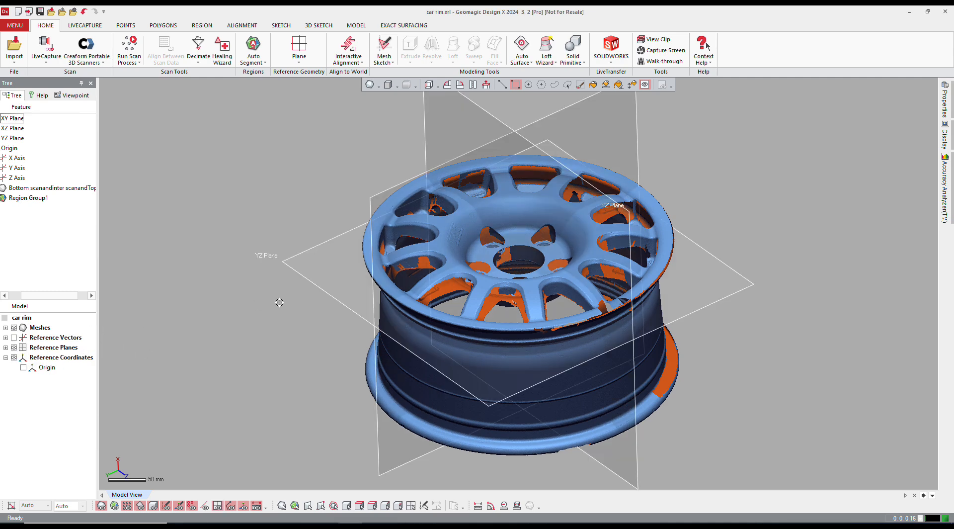
left_click(12, 129)
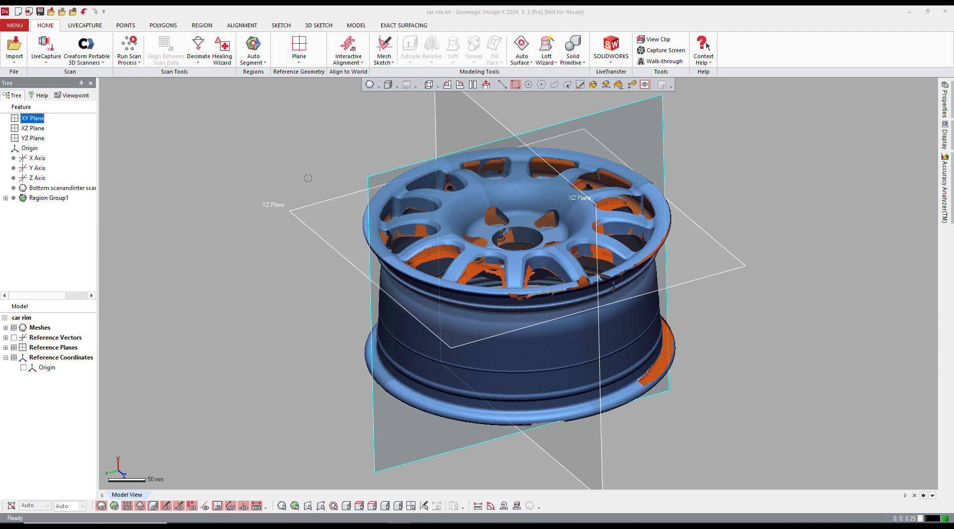
Create a mesh sketch of the rim cross-section on the XY plane and hide the scan mesh
left_click(281, 25)
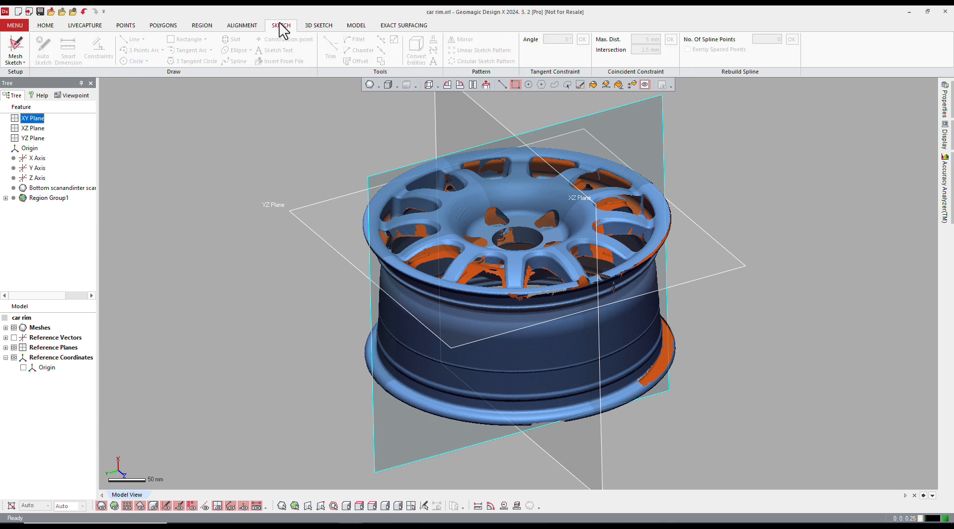
left_click(15, 48)
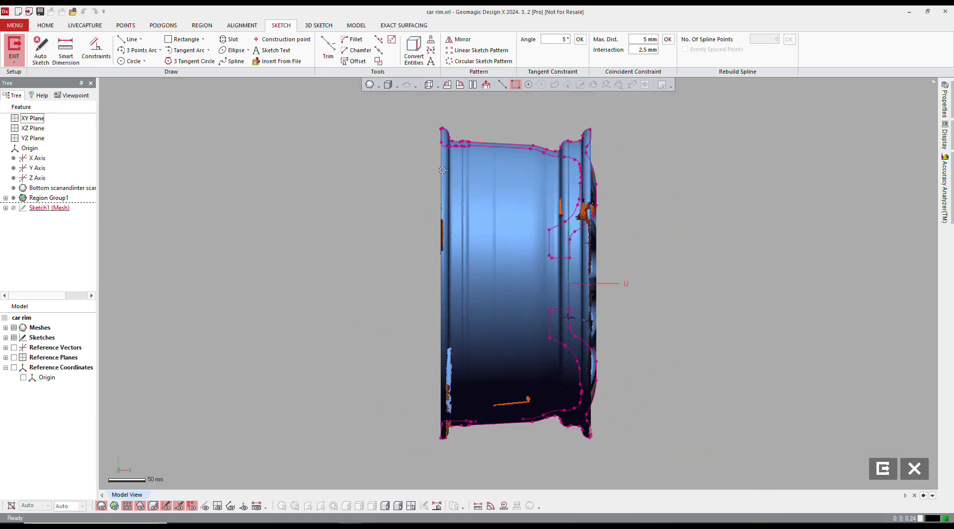
left_click(448, 85)
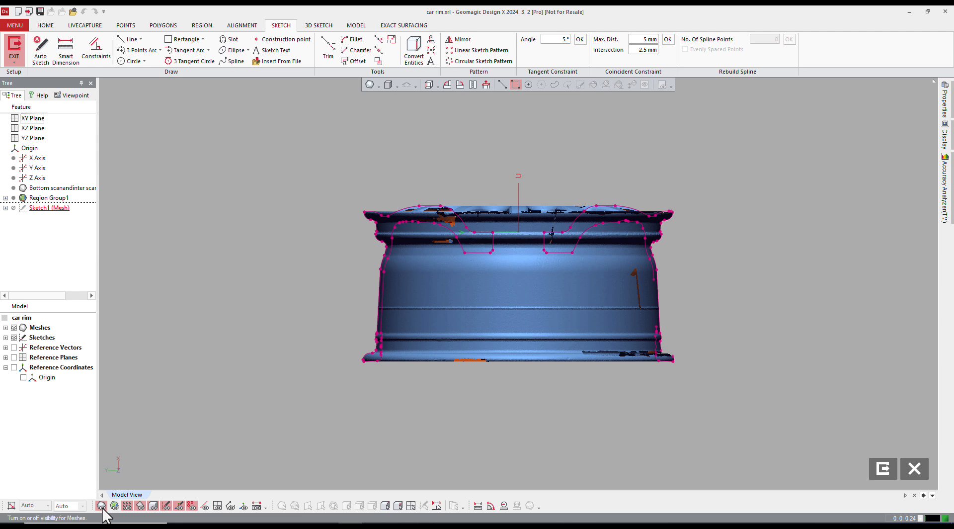
left_click(101, 506)
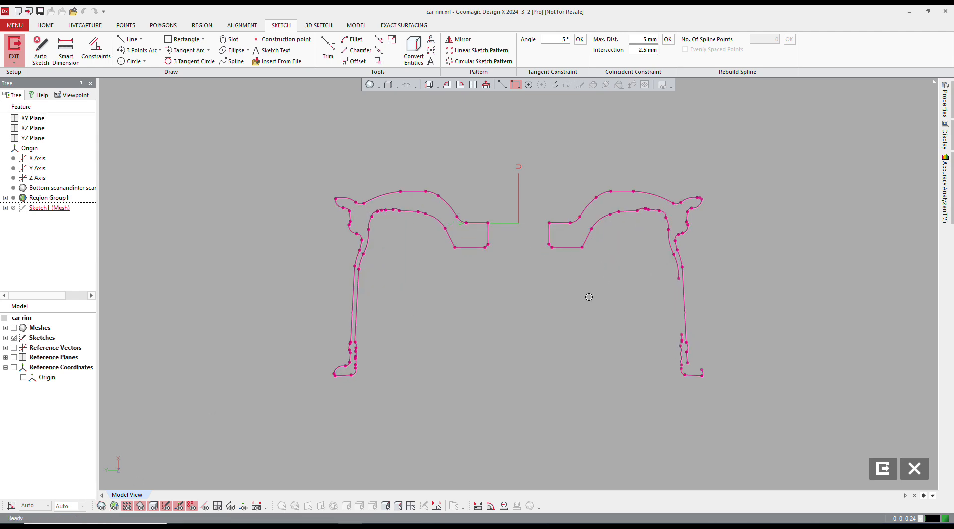
mouse_move(580, 306)
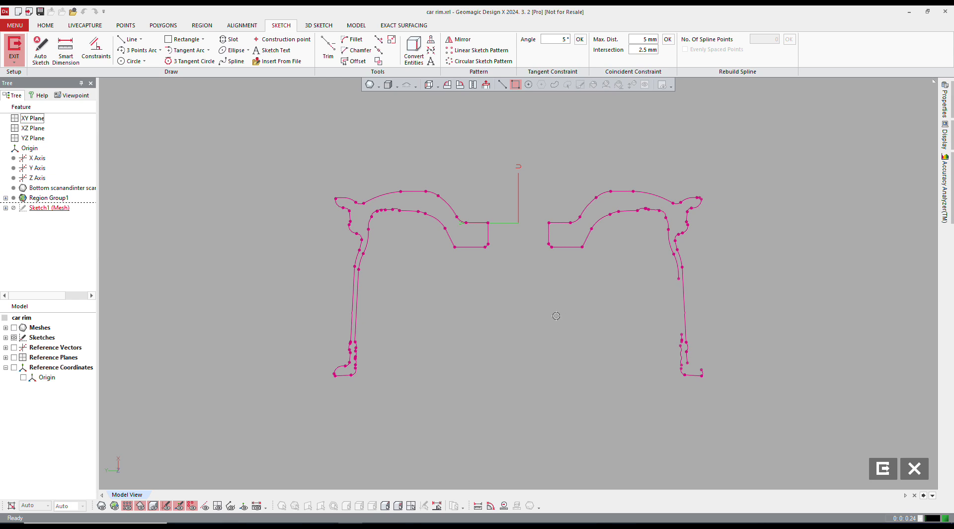
mouse_move(514, 317)
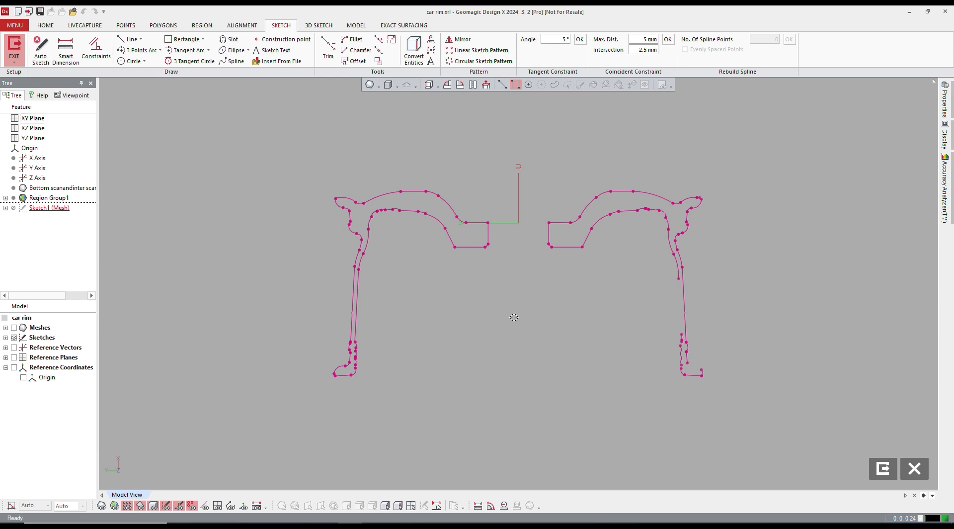
mouse_move(517, 318)
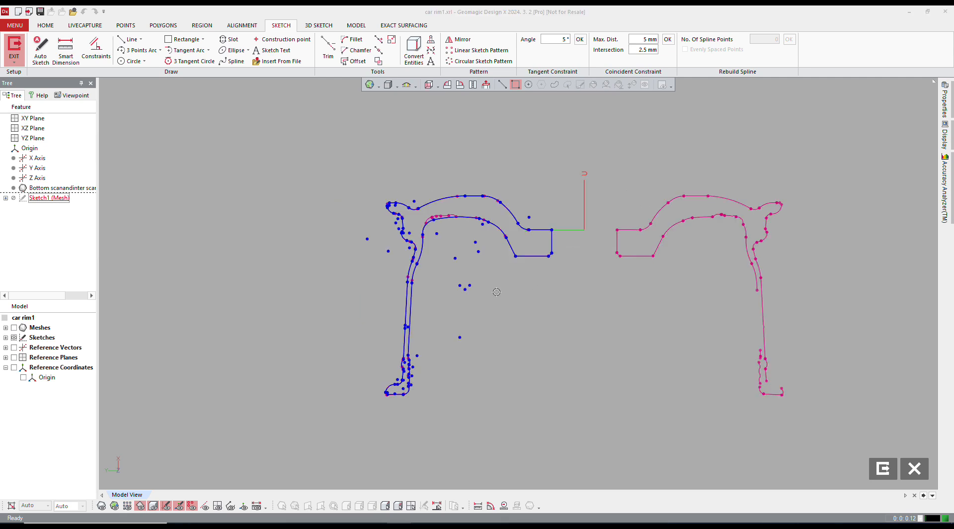
mouse_move(641, 273)
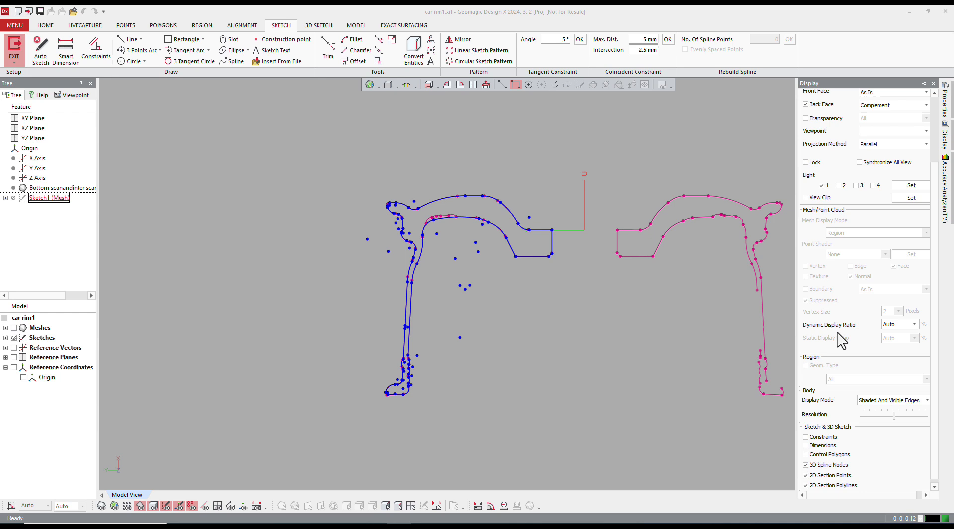
Enable Constraints and Dimensions display under Sketch & 3D Sketch
left_click(807, 437)
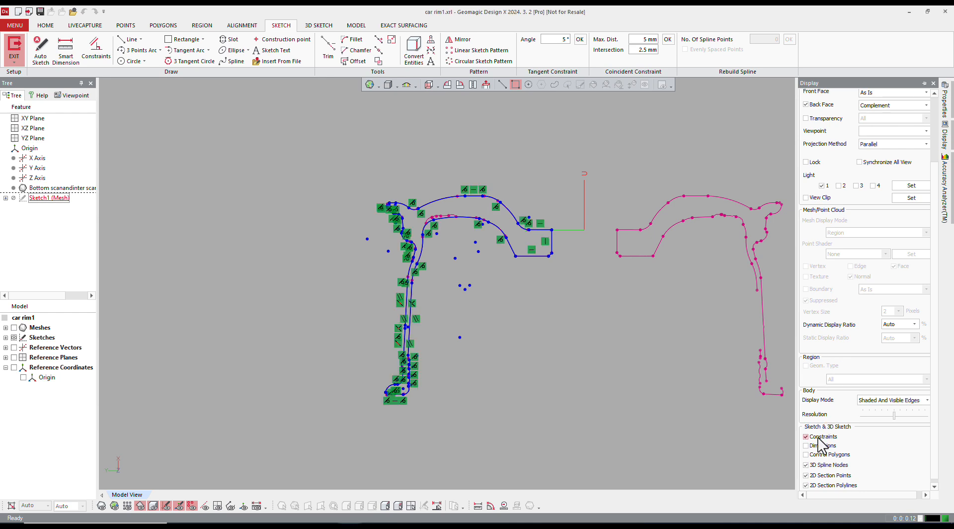
left_click(807, 445)
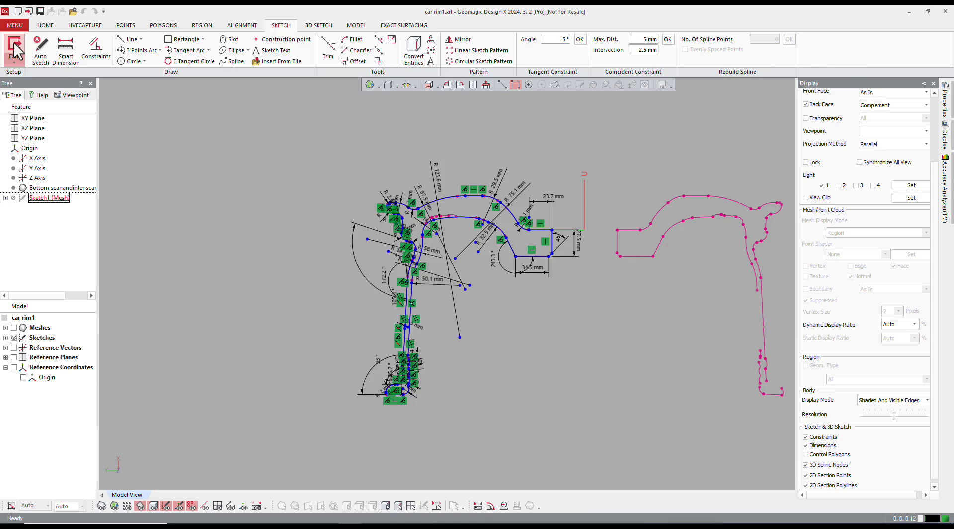
Exit the sketch and revolve Sketch1 360° about the axis into a solid rim body
left_click(356, 25)
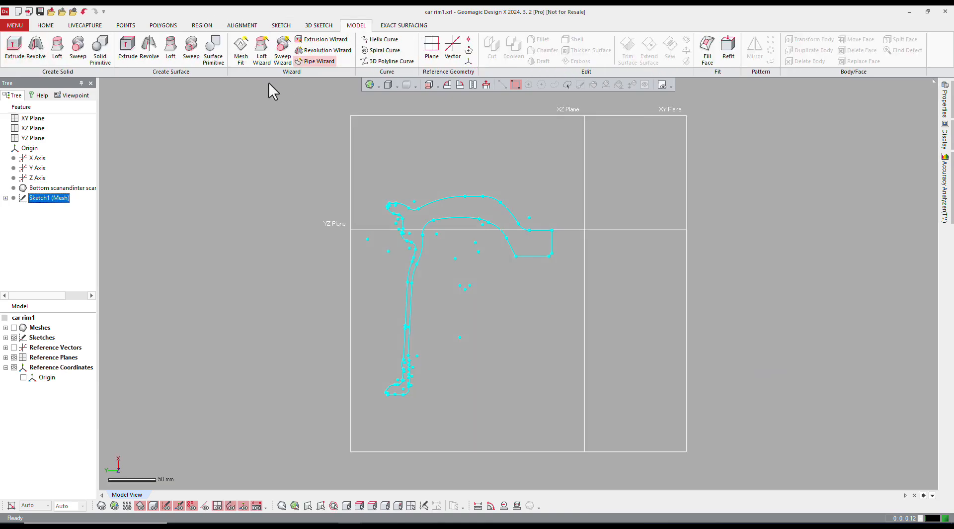
left_click(35, 48)
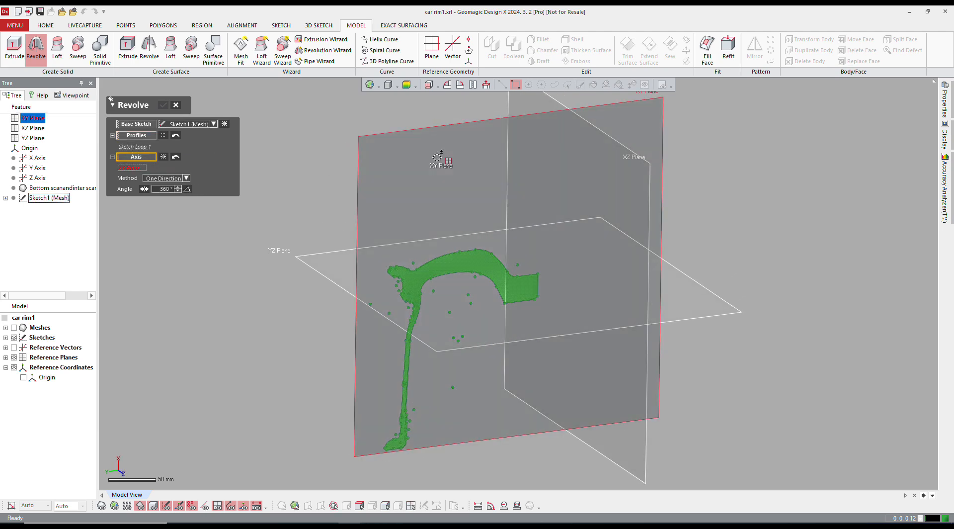
left_click(34, 138)
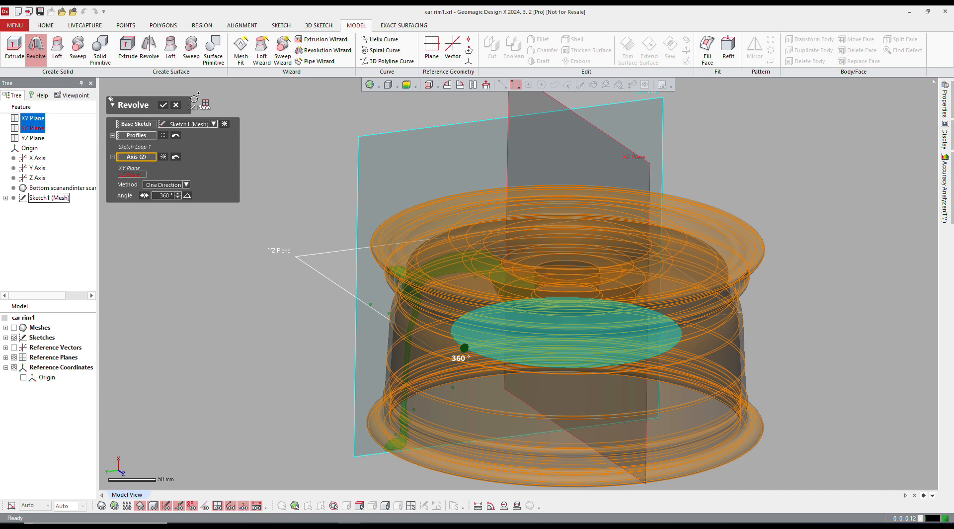
left_click(162, 104)
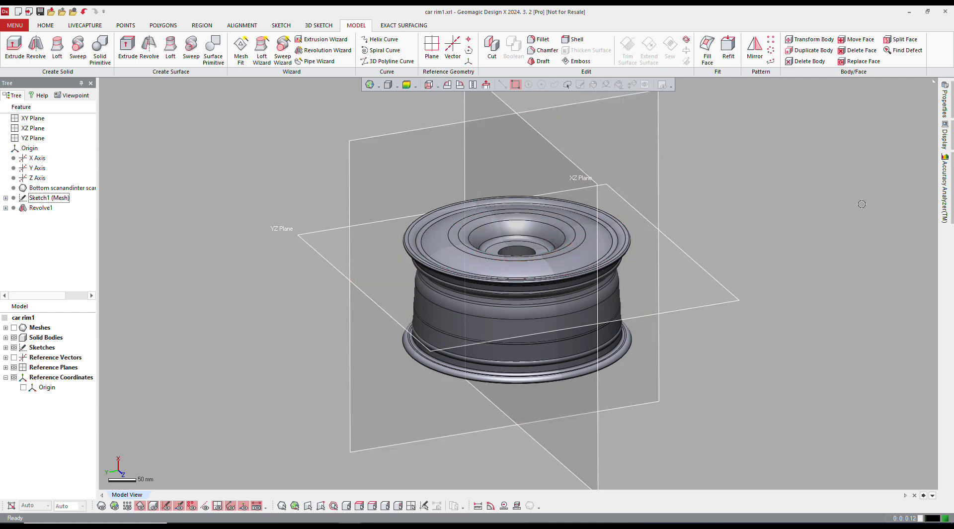
Hide the revolved solid body and zoom onto the scan mesh spokes at an angle
left_click(946, 134)
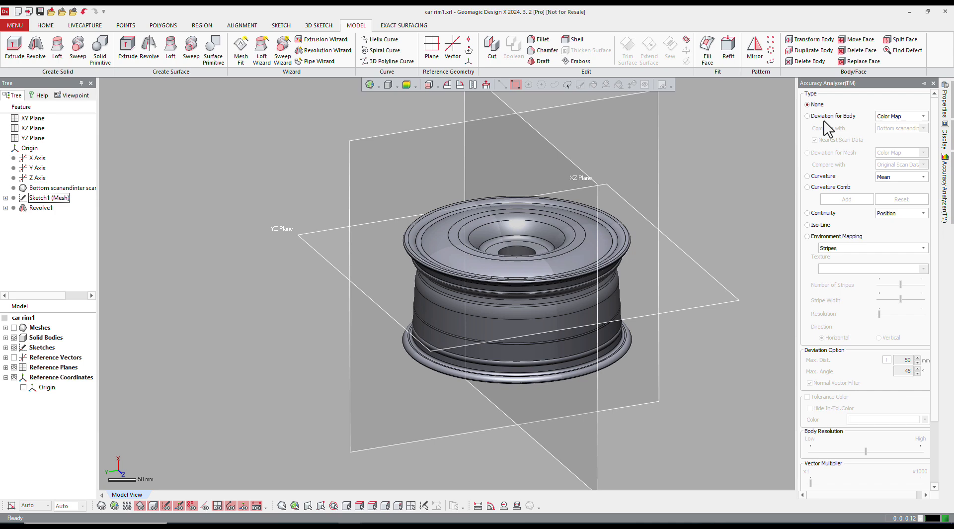
left_click(280, 25)
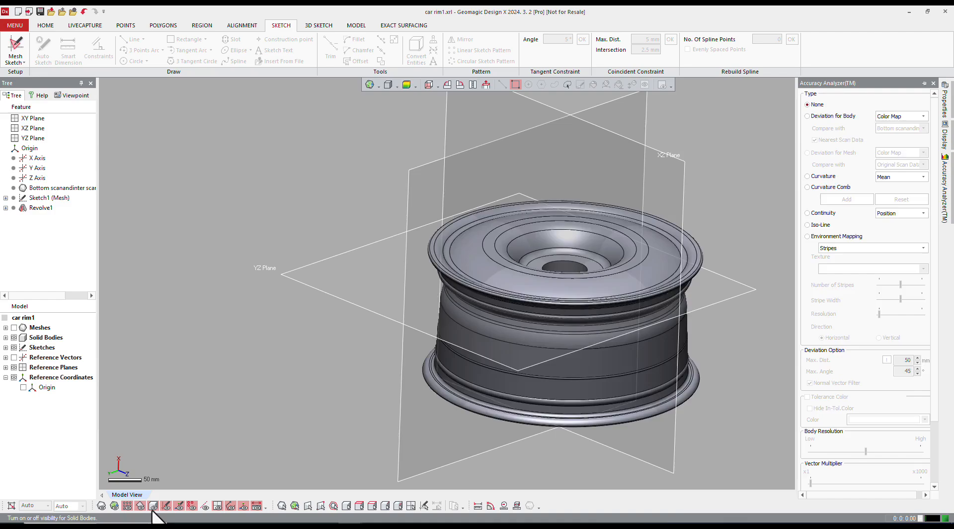
left_click(152, 505)
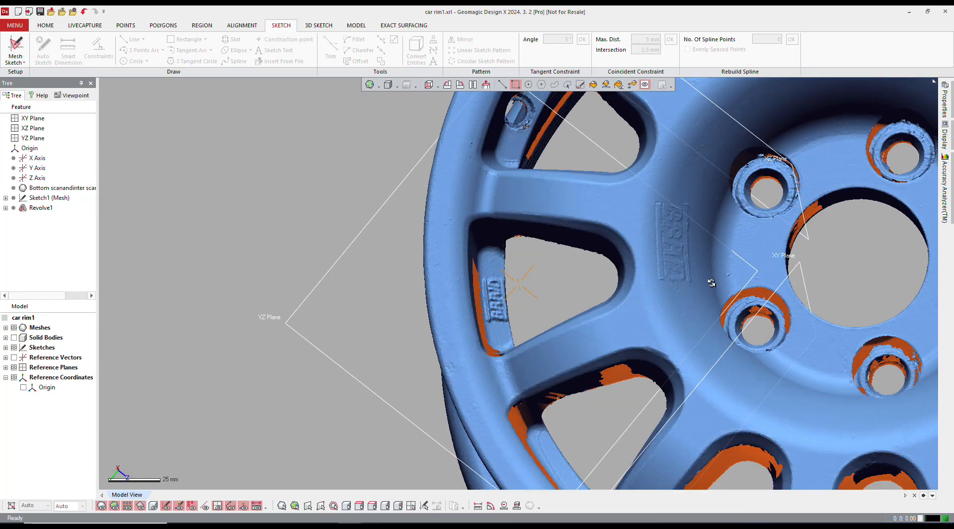
left_click_drag(712, 283, 496, 368)
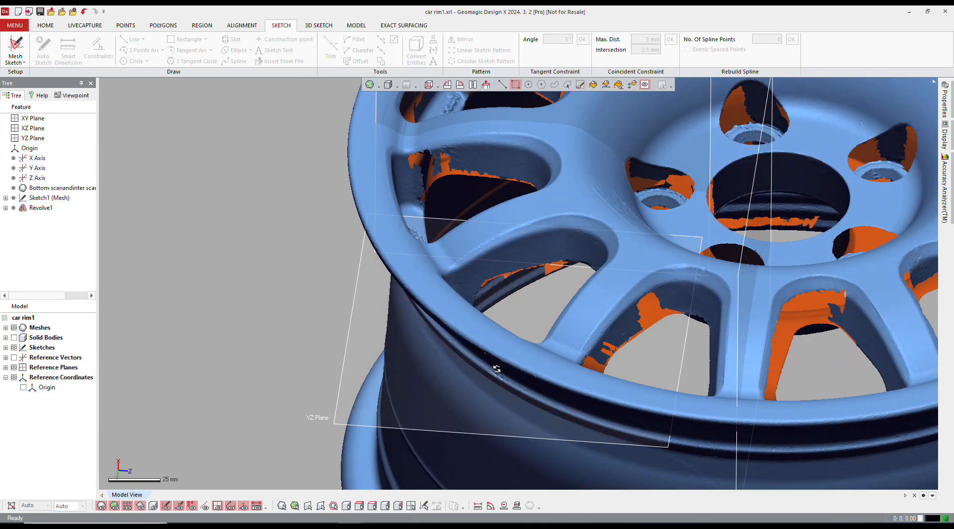
left_click_drag(497, 368, 637, 270)
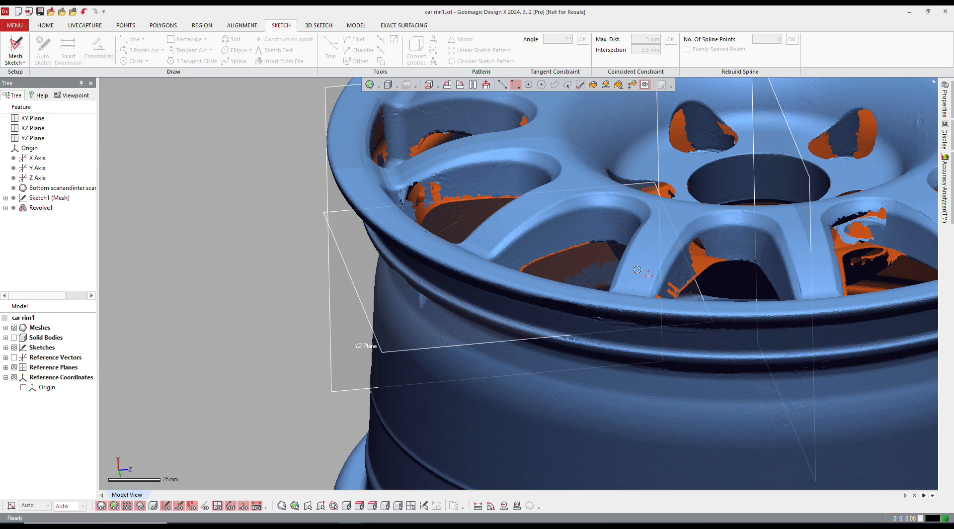
mouse_move(520, 253)
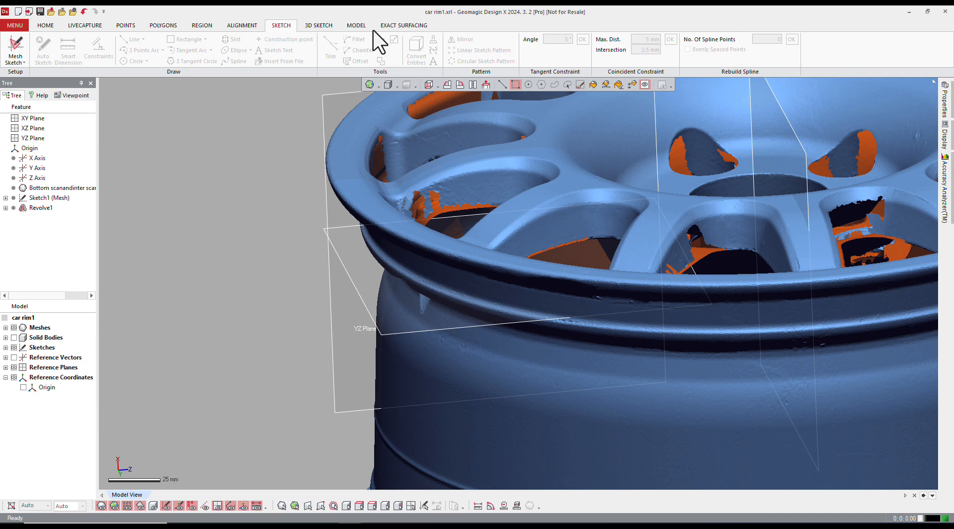
Create Plane1 offset 20 mm from the YZ Plane near the rim's outer lip
left_click(356, 25)
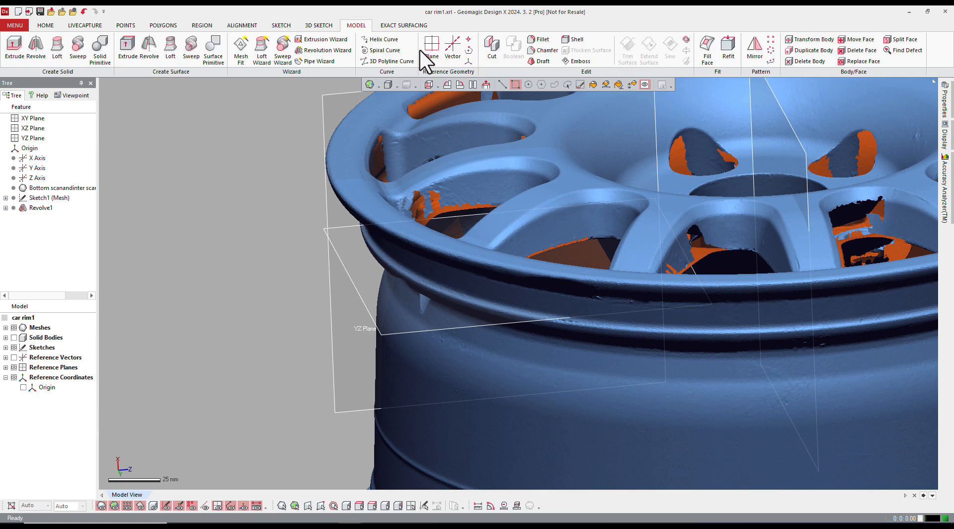
left_click(431, 46)
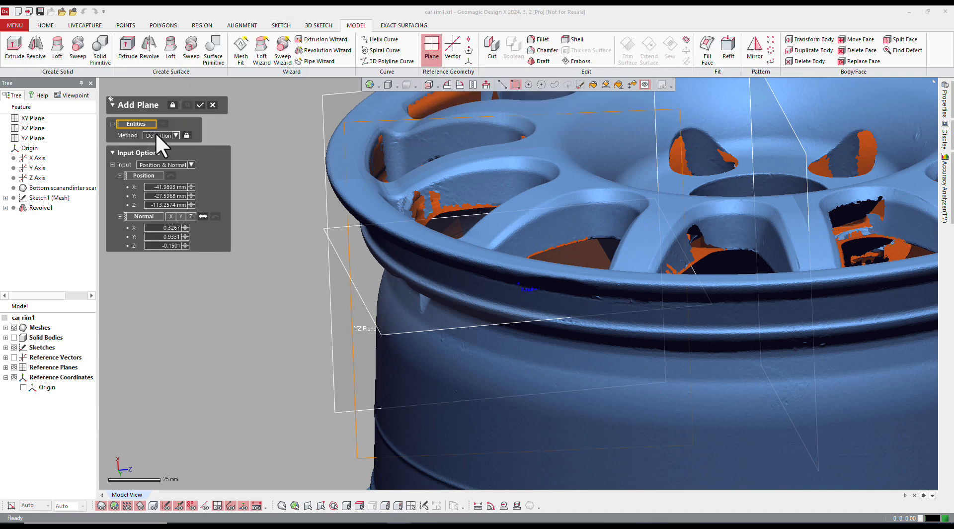
left_click(175, 135)
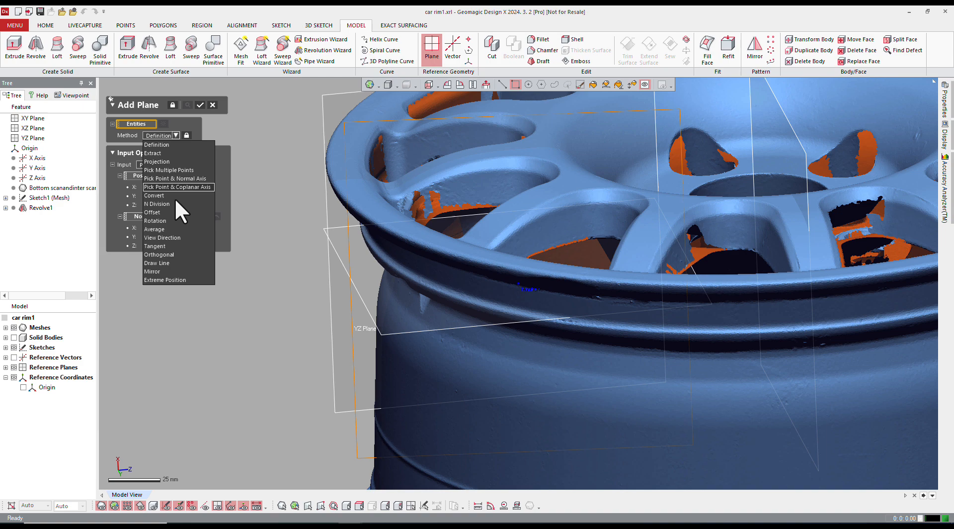
mouse_move(177, 213)
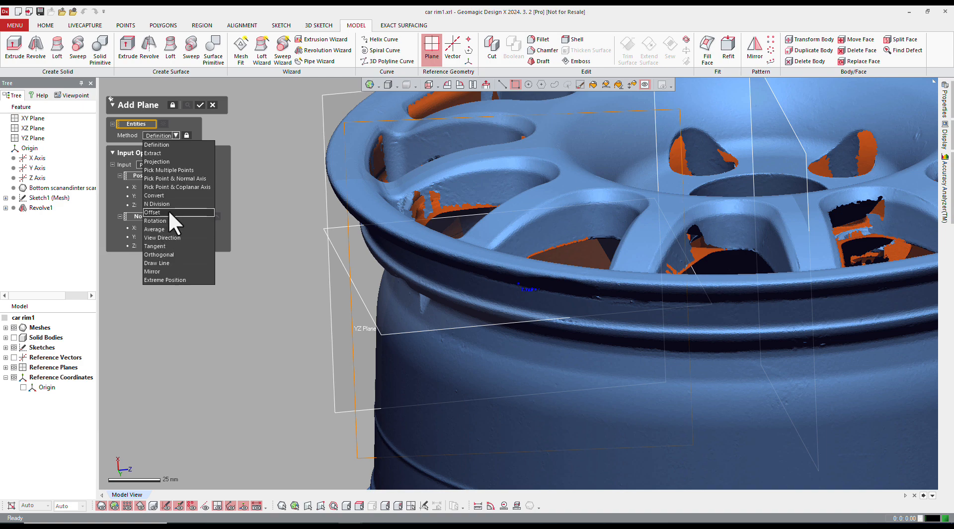
left_click(151, 213)
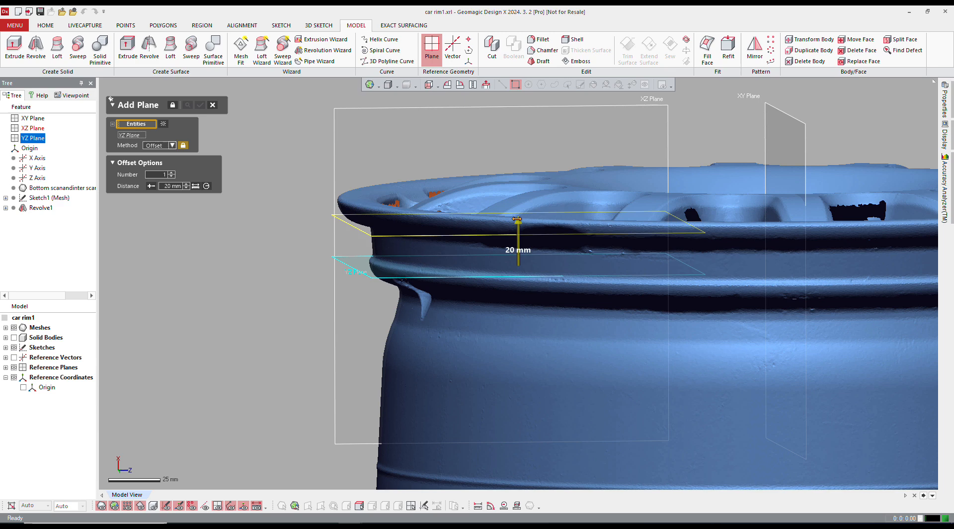
left_click(200, 104)
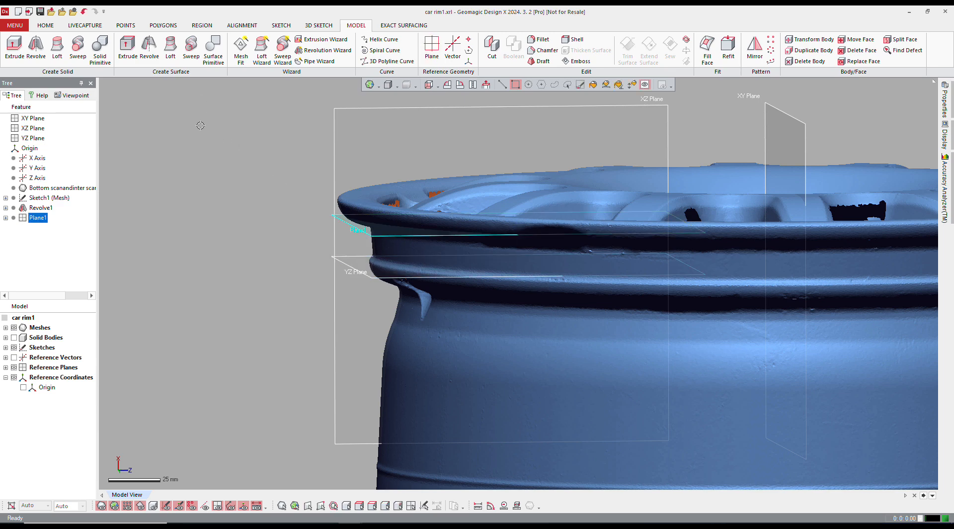
Sketch the V-shaped spoke profile on Plane1: 45° line with ±20° lines and a fillet
left_click(280, 25)
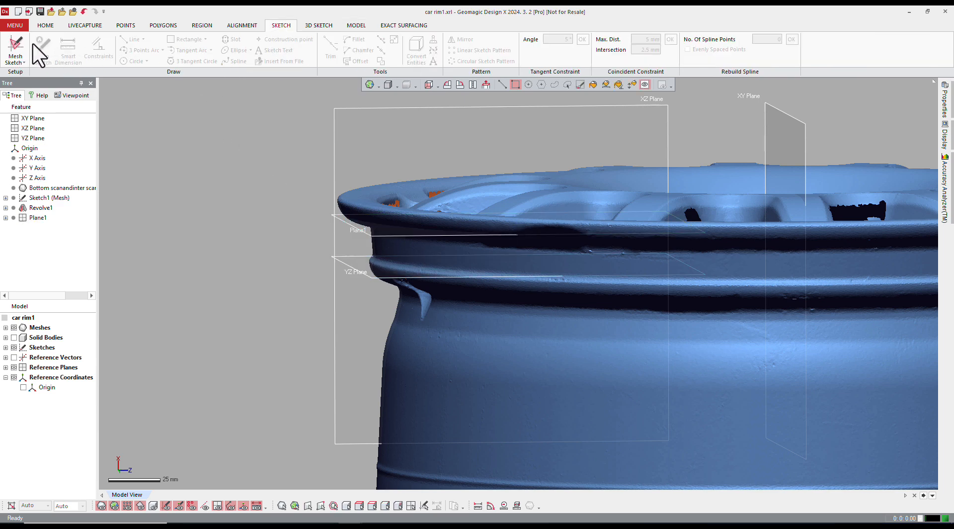
left_click(14, 49)
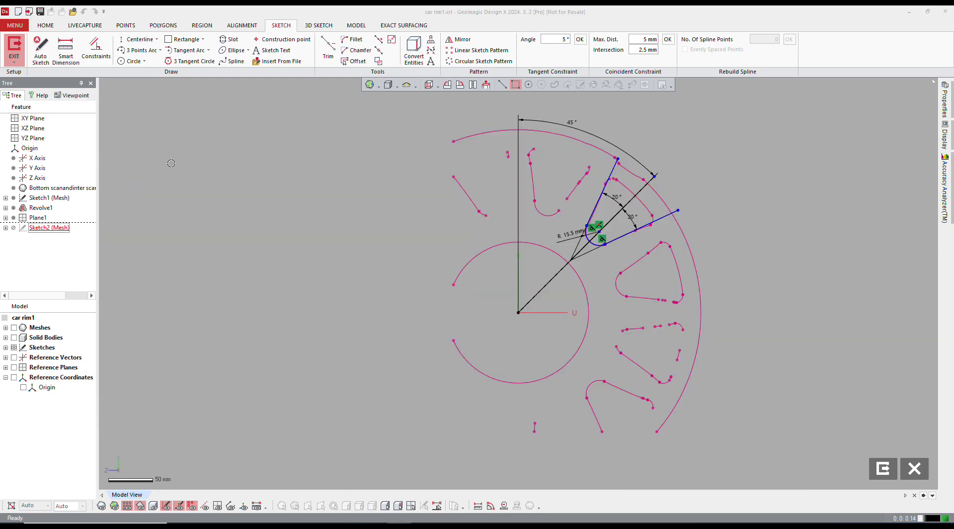
left_click(356, 25)
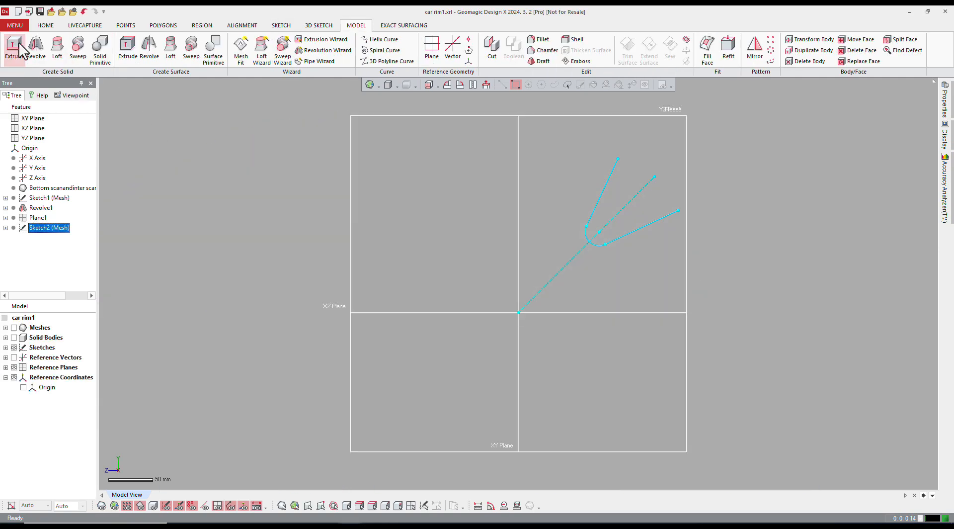
mouse_move(147, 45)
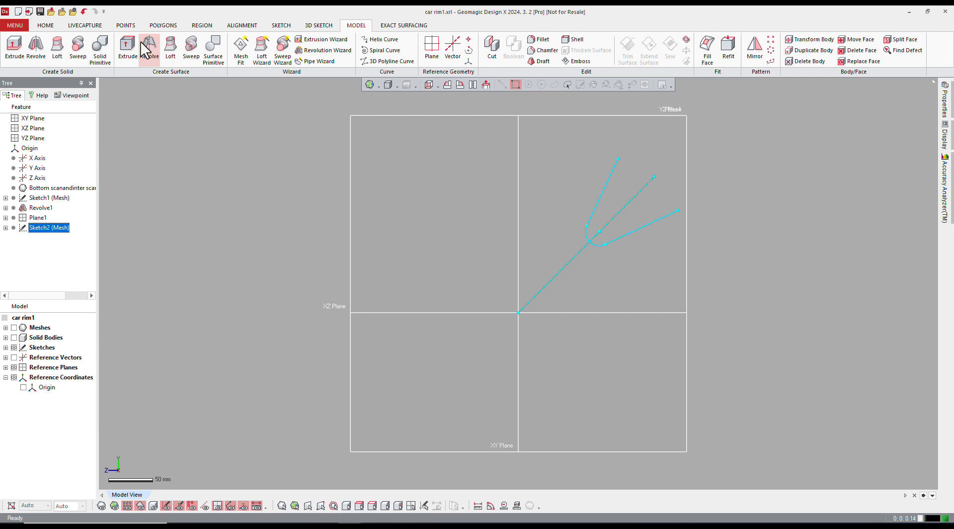
Extrude Sketch2 as a surface: 48 mm with 16° draft, plus 28.8 mm drafted the opposite way
left_click(127, 48)
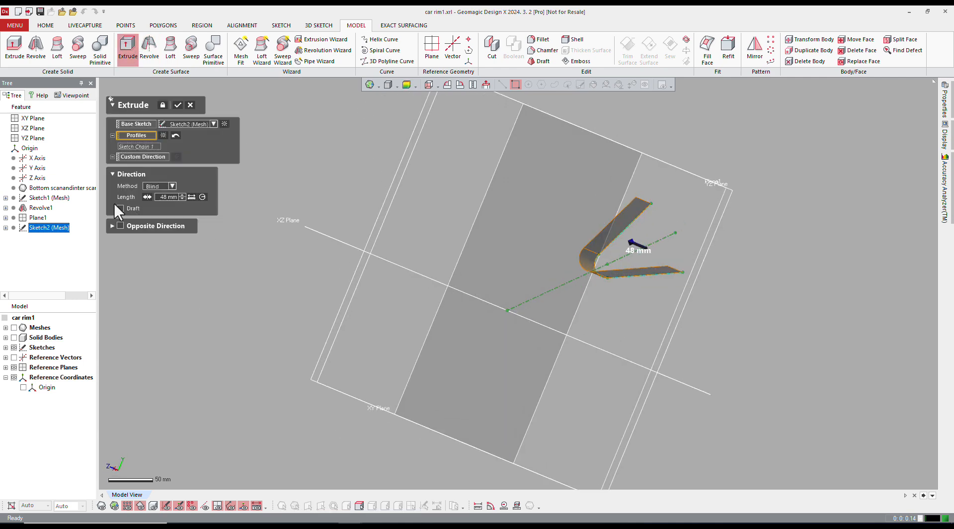
left_click(120, 208)
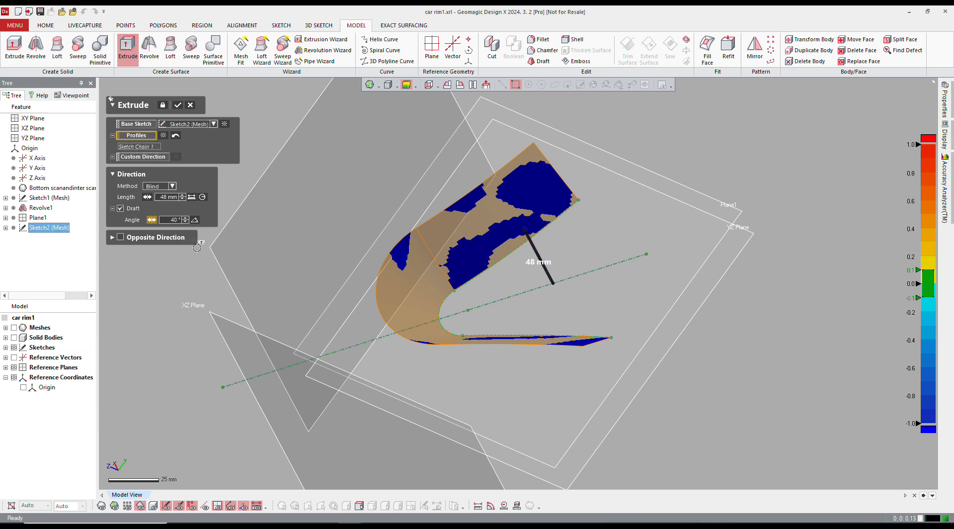
type("16")
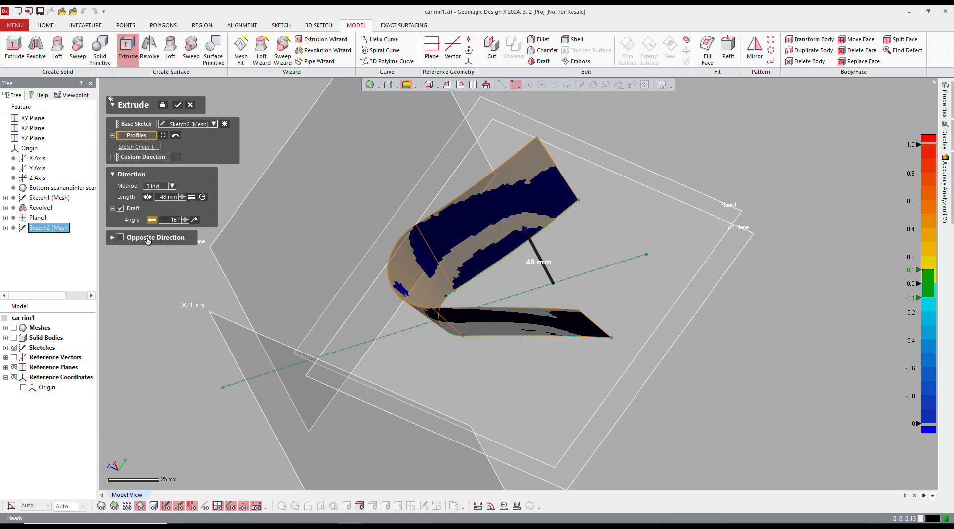
left_click(120, 237)
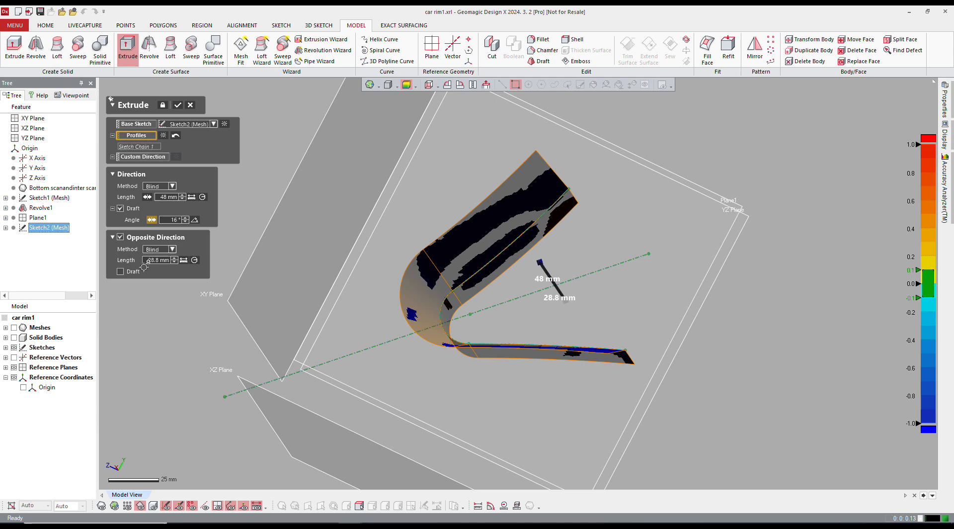
left_click(120, 271)
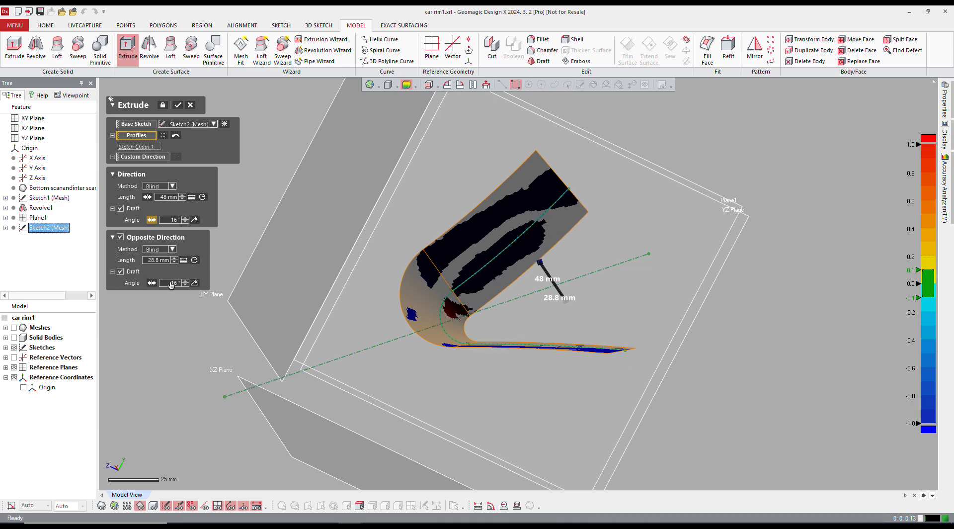
left_click(177, 104)
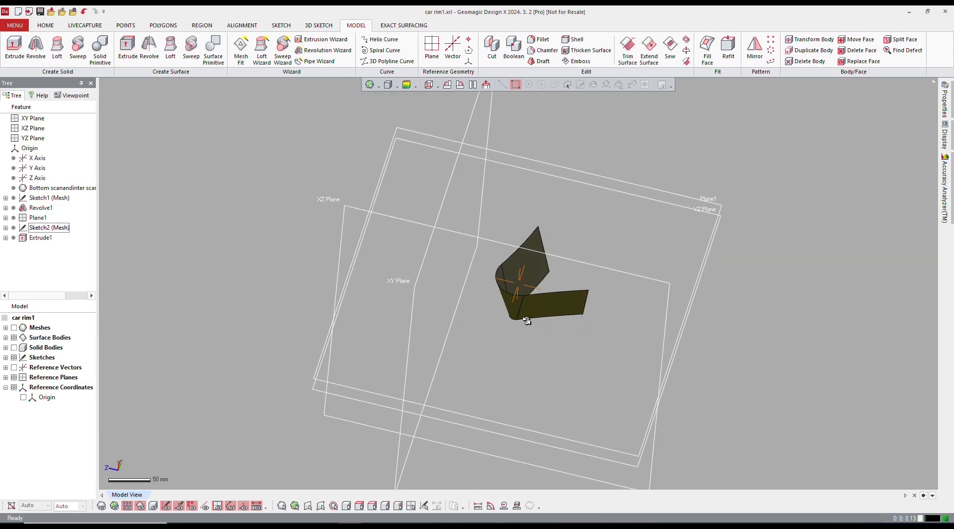
left_click(101, 506)
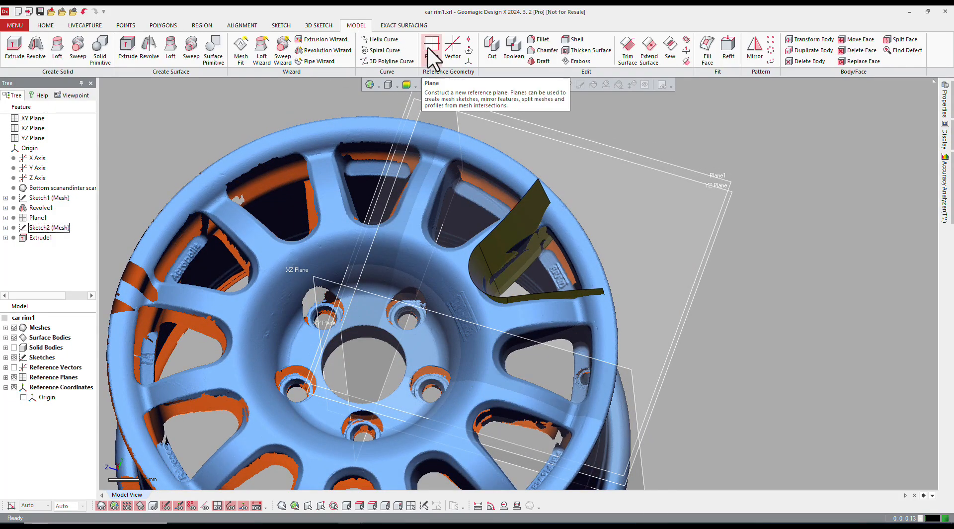
Create Plane2 rotated 20° from the XZ Plane about the X Axis
left_click(431, 46)
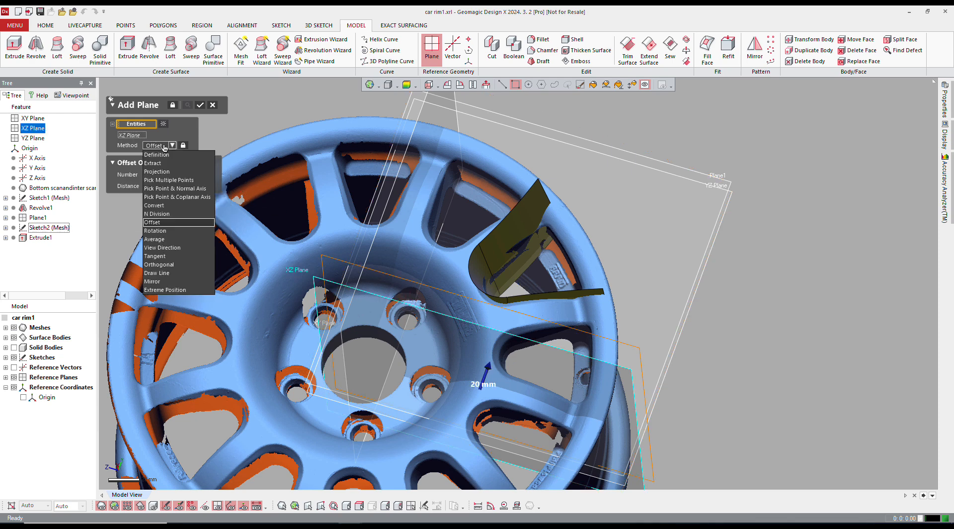
left_click(155, 231)
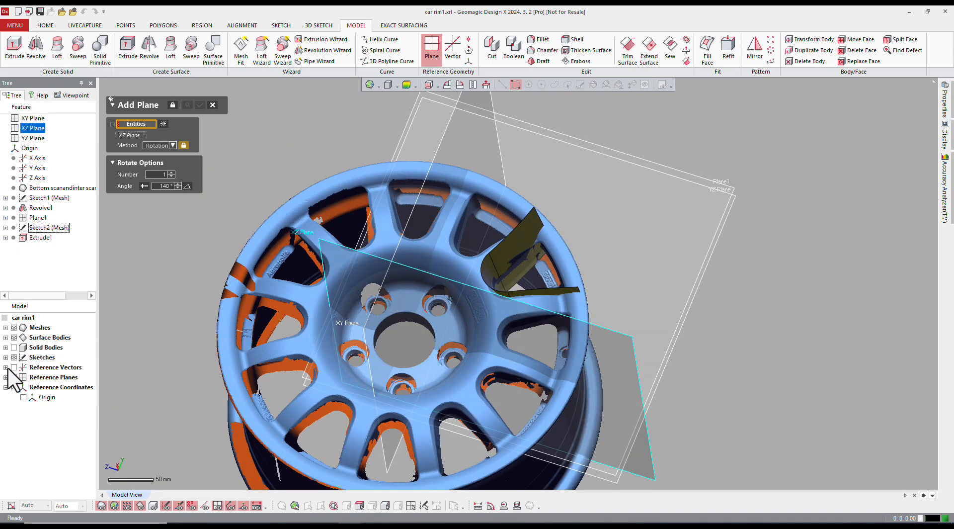
left_click(6, 367)
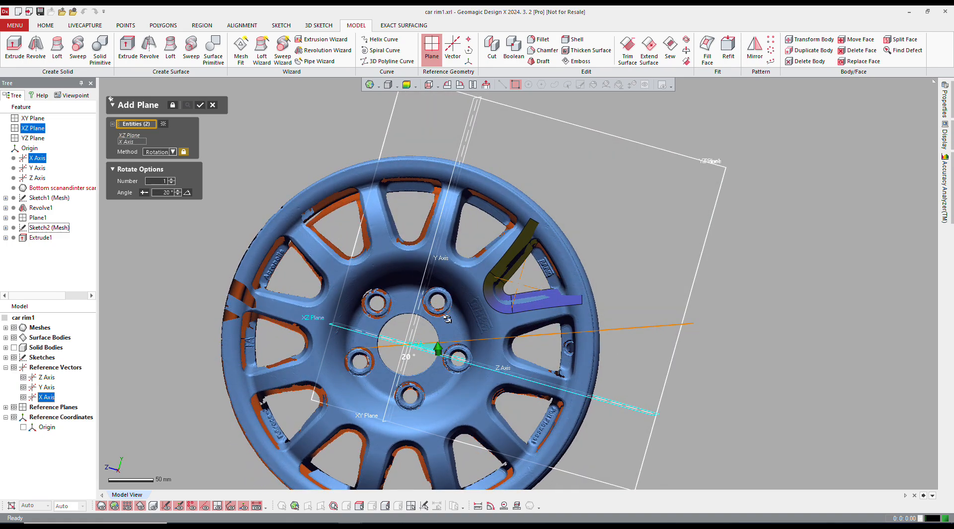
left_click(200, 104)
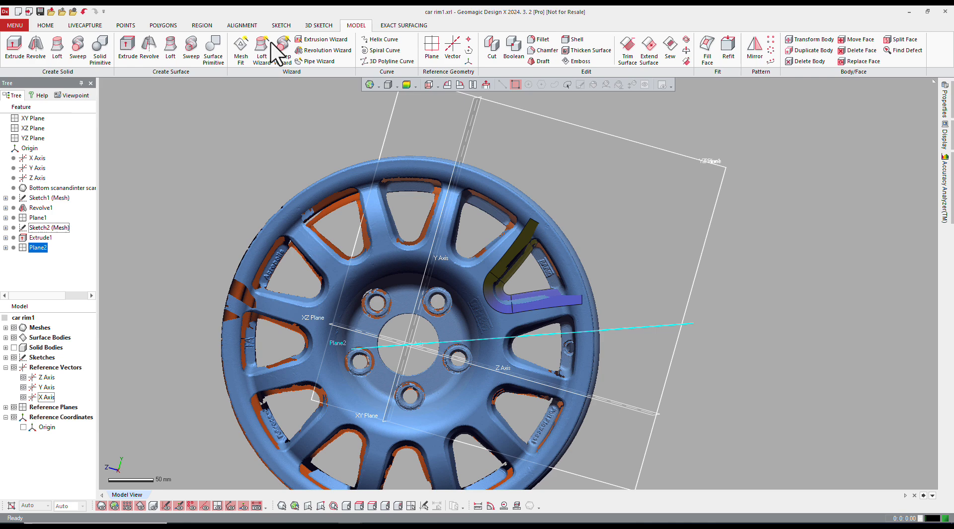
Draw two connected straight lines on Plane2 from the mesh section and fillet their corner
left_click(280, 25)
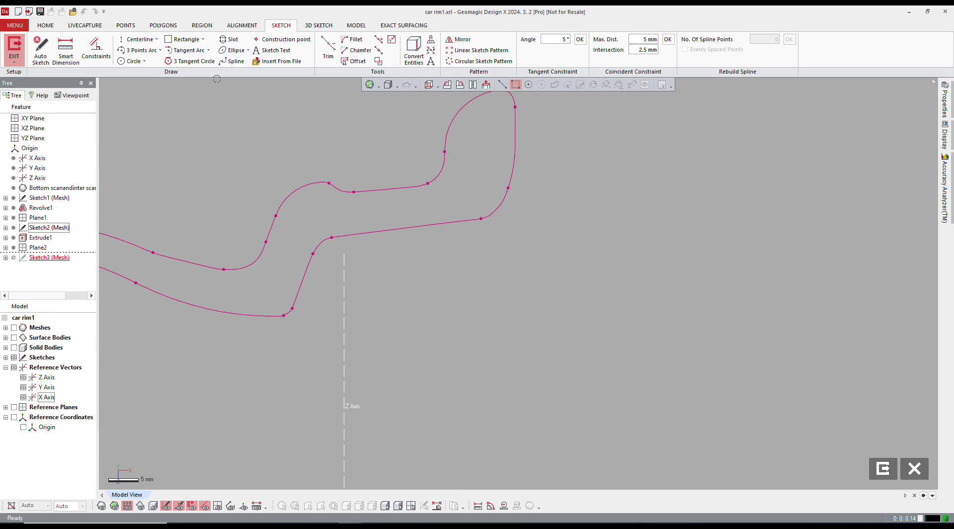
left_click(156, 39)
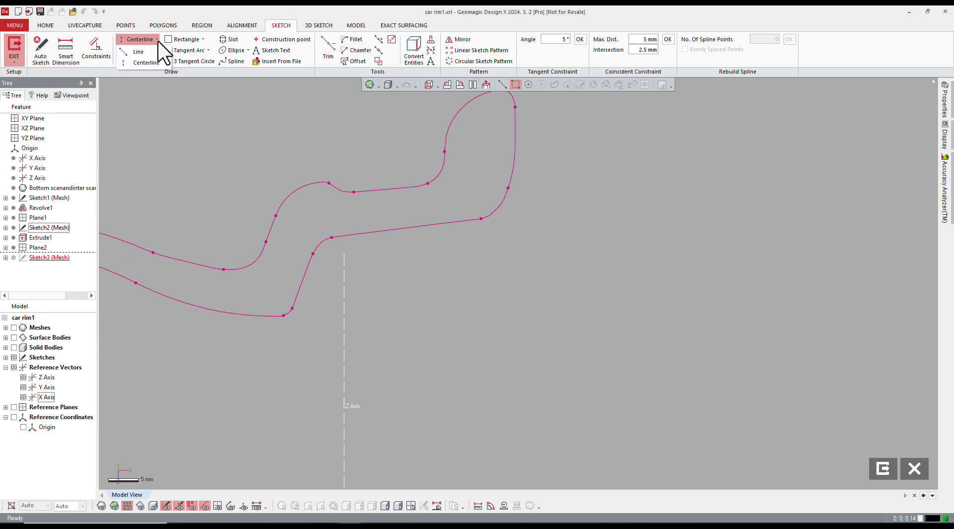
left_click(138, 39)
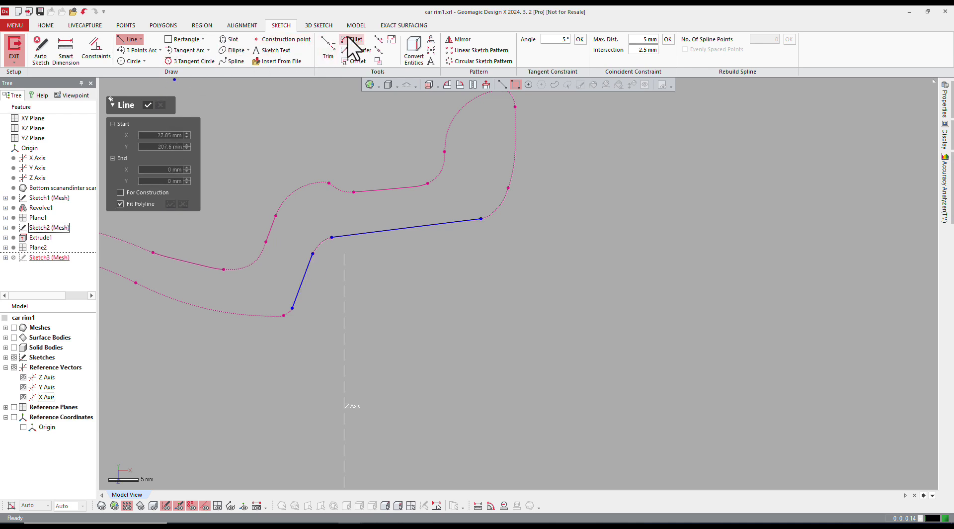
left_click(353, 38)
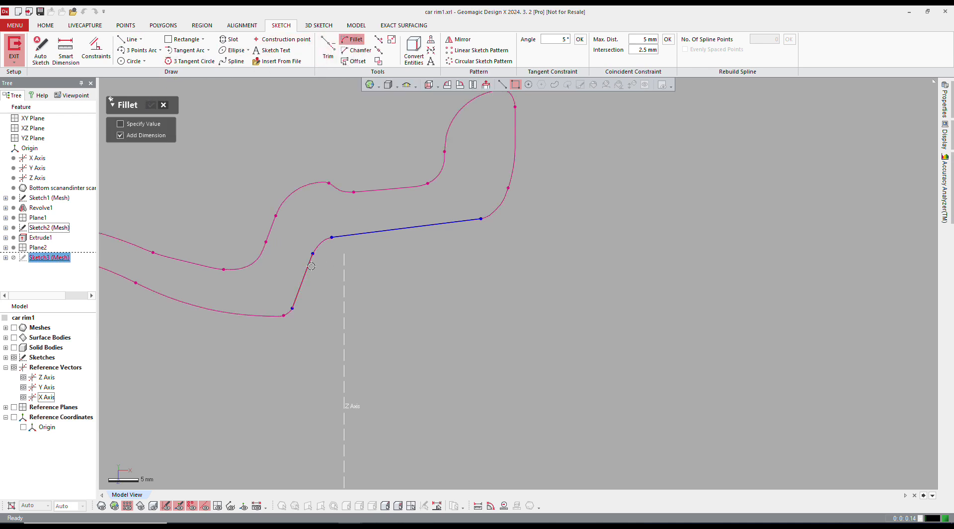
left_click(312, 253)
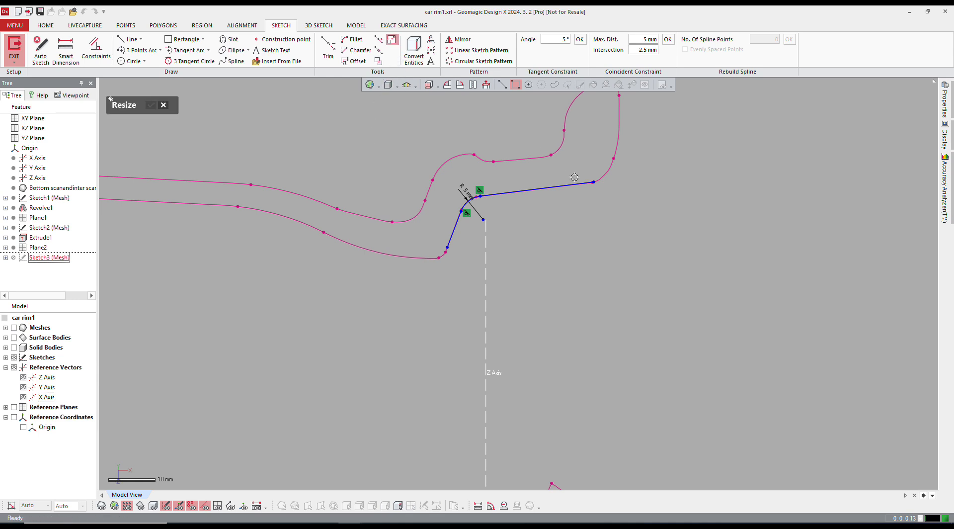
left_click_drag(596, 181, 695, 169)
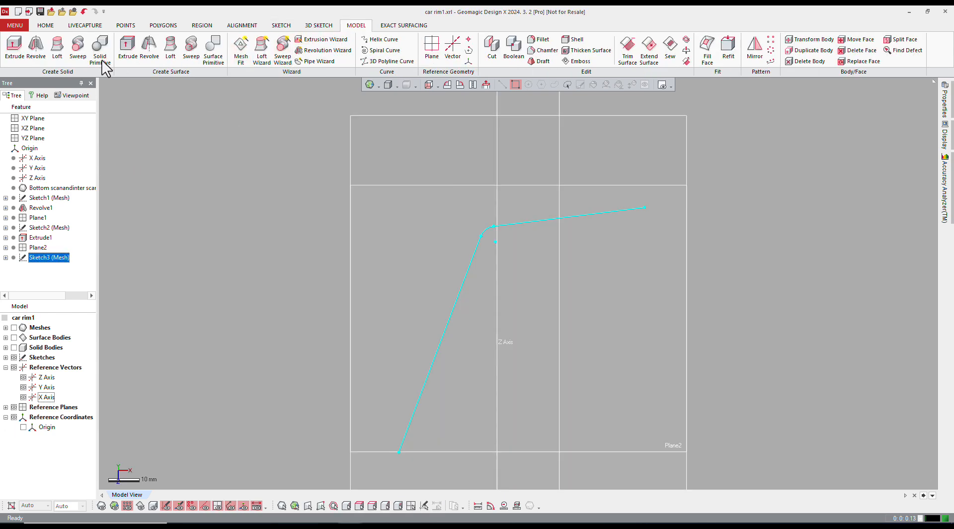
left_click(148, 48)
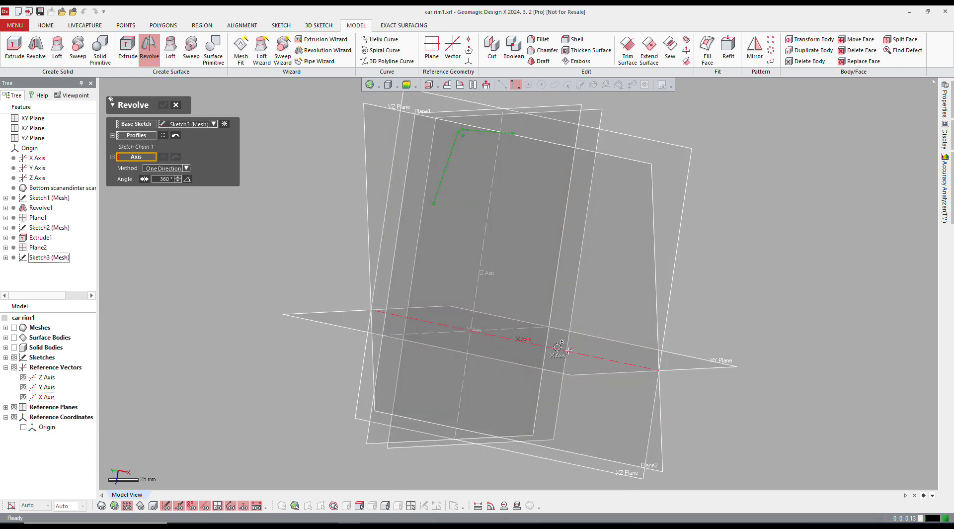
Revolve the Sketch3 profile about the X axis in both directions into Revolve2
left_click(186, 169)
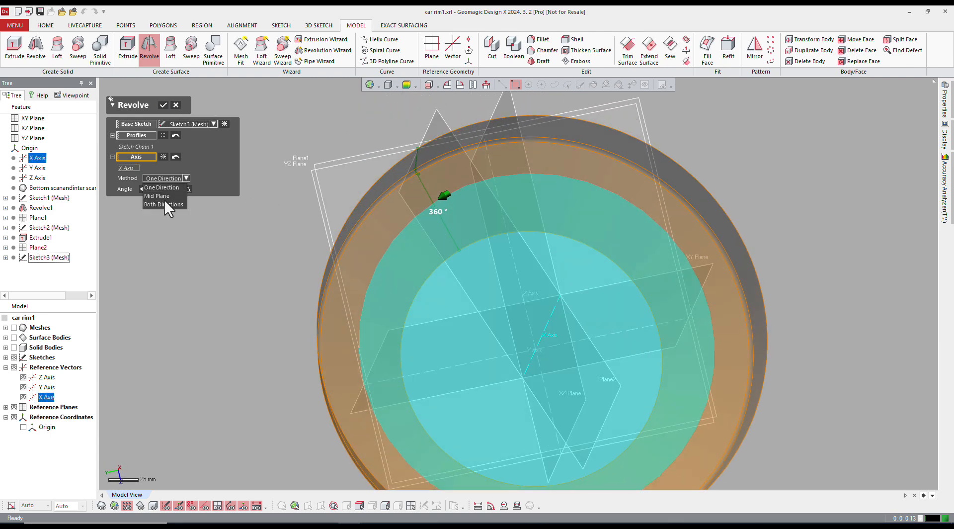
left_click(162, 204)
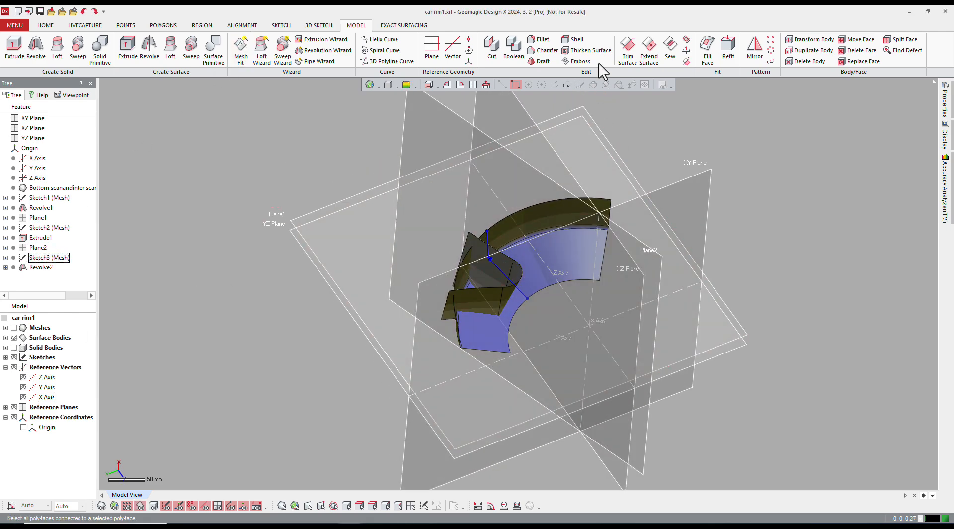
Trim Extrude1 and Revolve2 against each other, keeping the spoke-opening piece
left_click(628, 50)
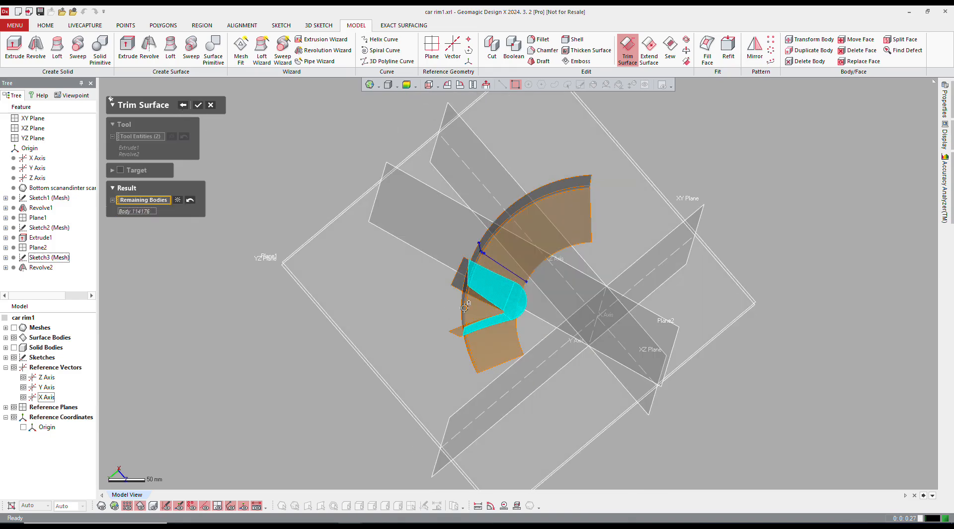
left_click(198, 104)
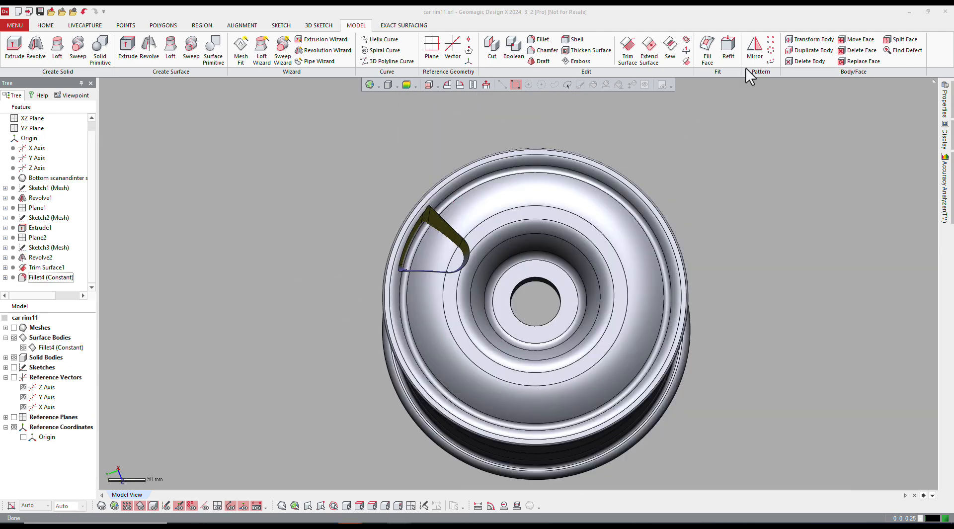
Circular-pattern the Fillet4 spoke surface with 12 instances around the rim
left_click(772, 51)
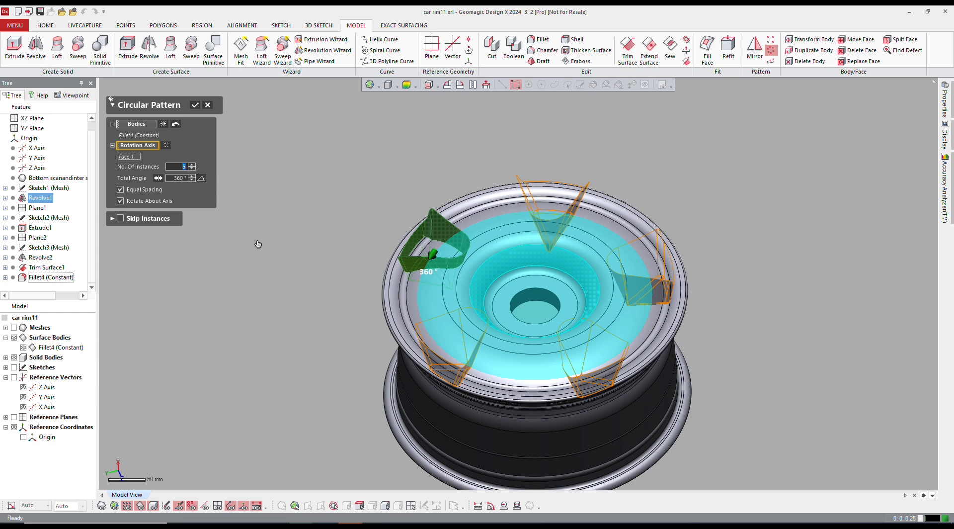
type("12")
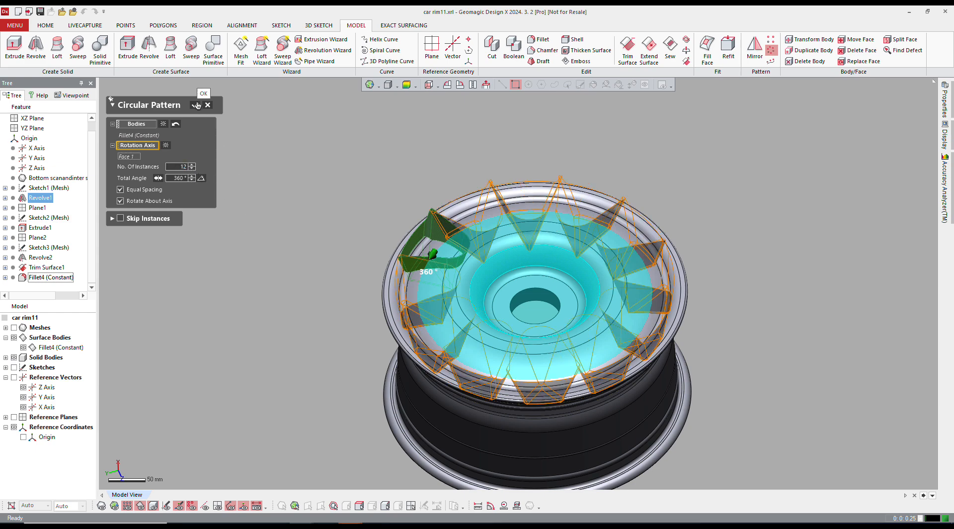
left_click(203, 93)
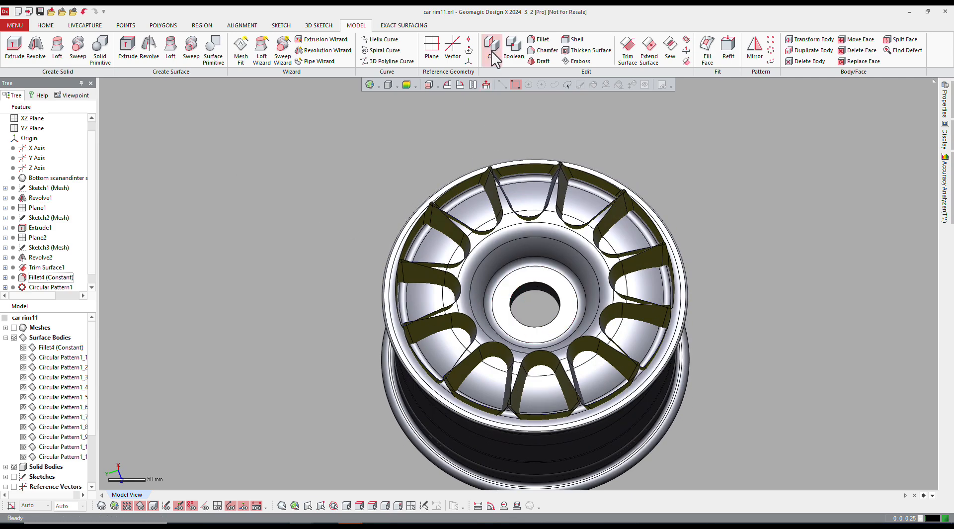
Cut Revolve1 with the 12 patterned spoke surfaces as tool entities
left_click(492, 48)
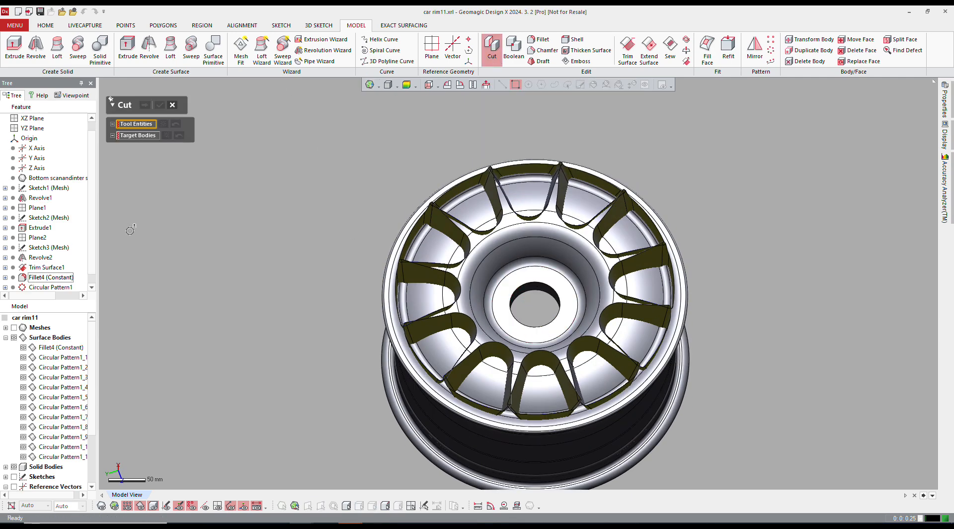
left_click(54, 347)
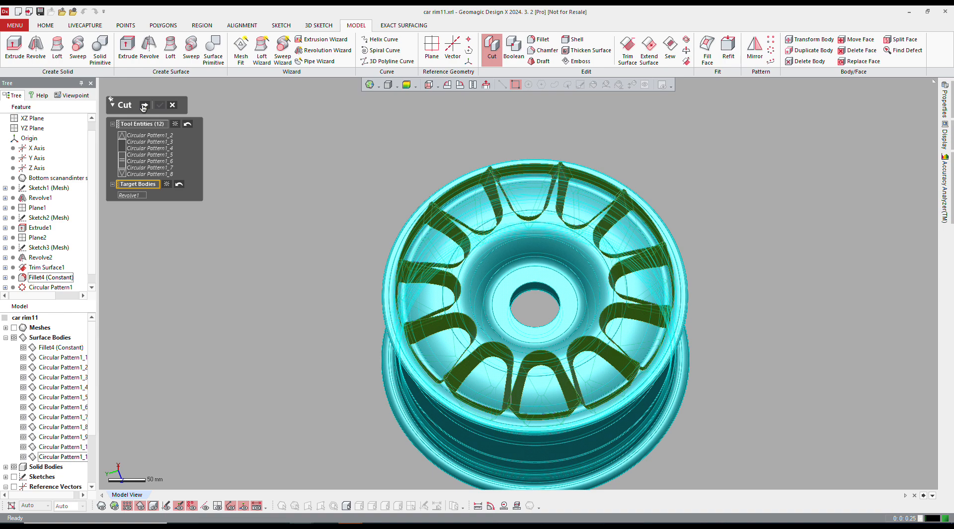
left_click(144, 105)
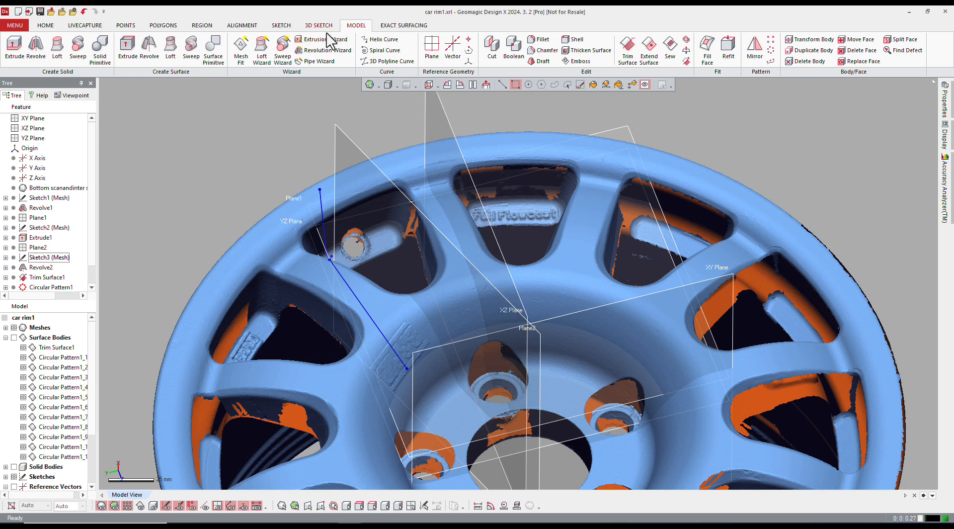
Draw the stepped rectangular bolt-hole profile as a mesh sketch on the XZ plane
left_click(31, 128)
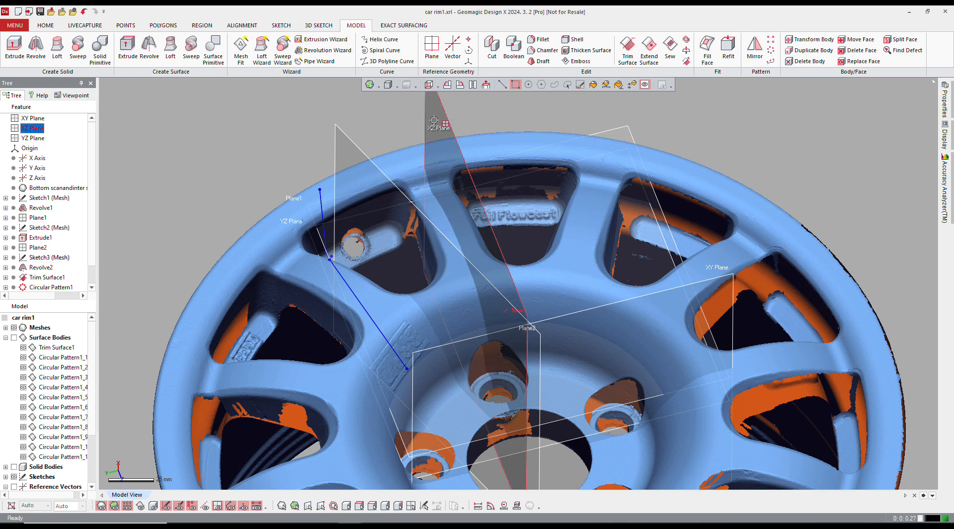
left_click(280, 24)
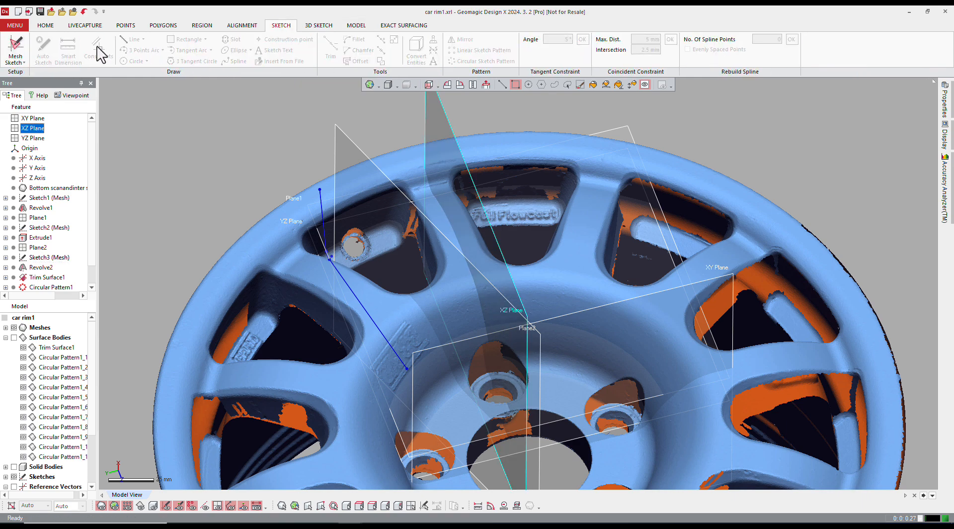
left_click(15, 50)
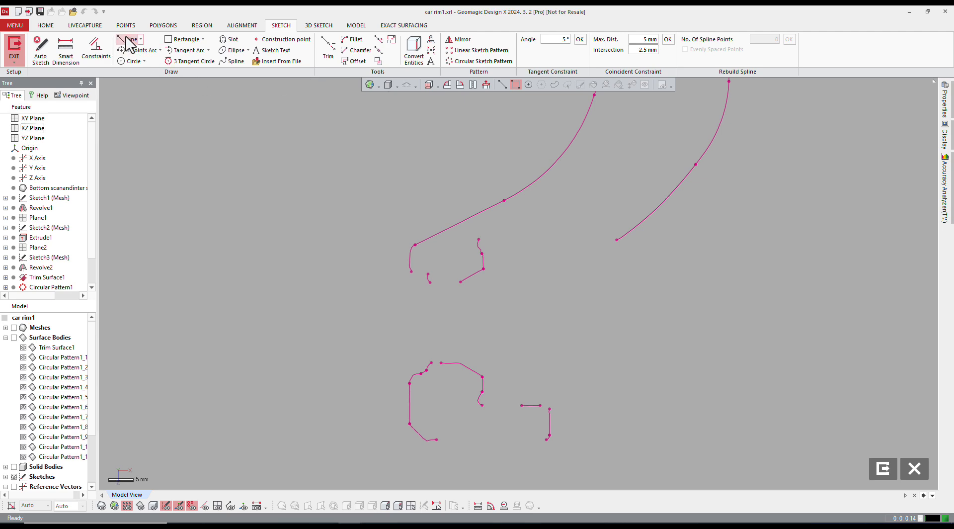
left_click(128, 39)
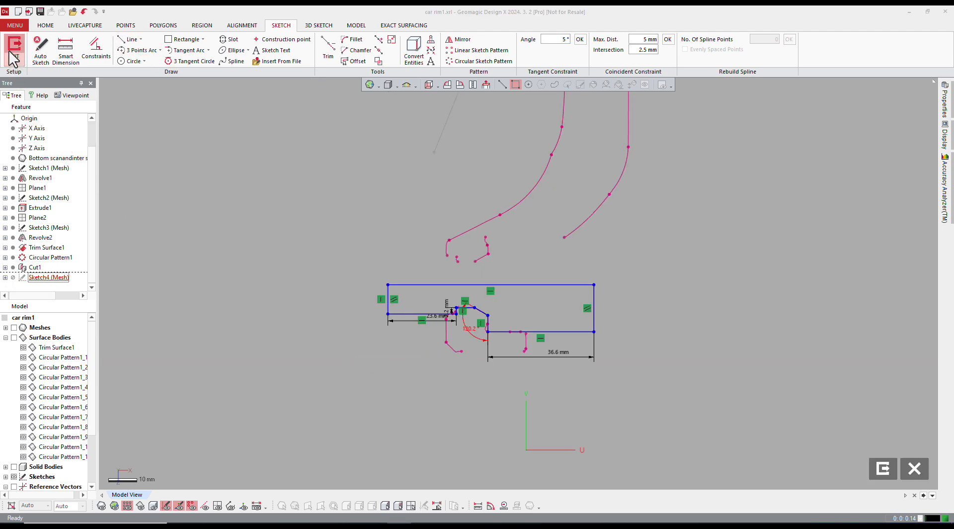
left_click(356, 25)
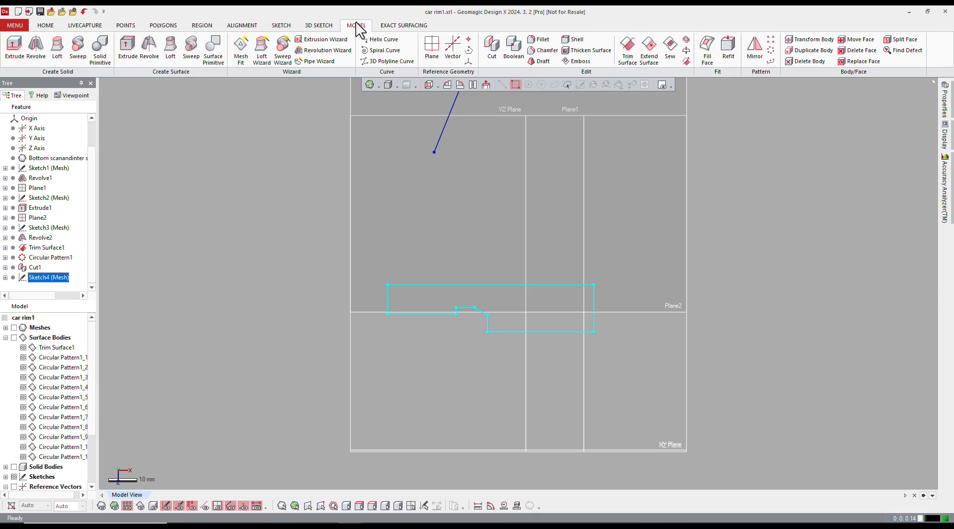
Revolve the Sketch4 loop 360° about its axis into the solid bolt-hole body Revolve3
left_click(35, 49)
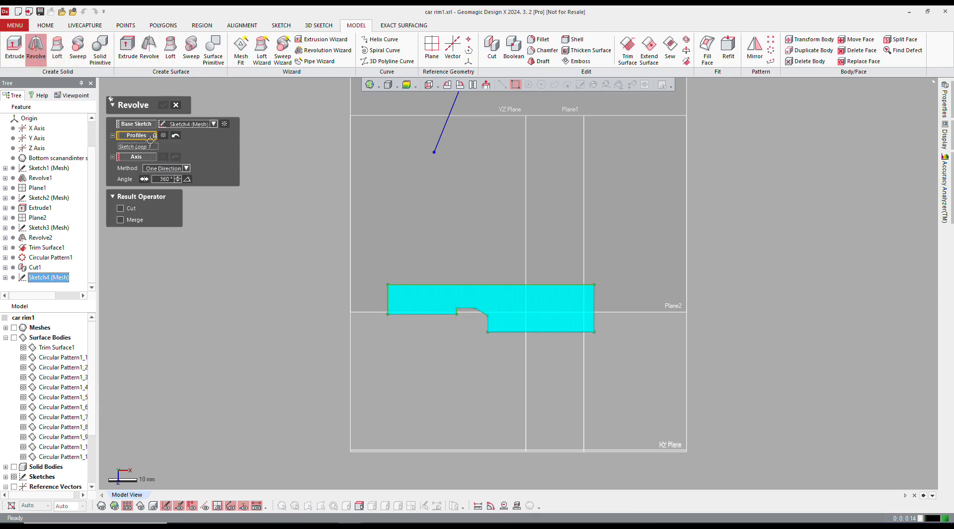
left_click(136, 156)
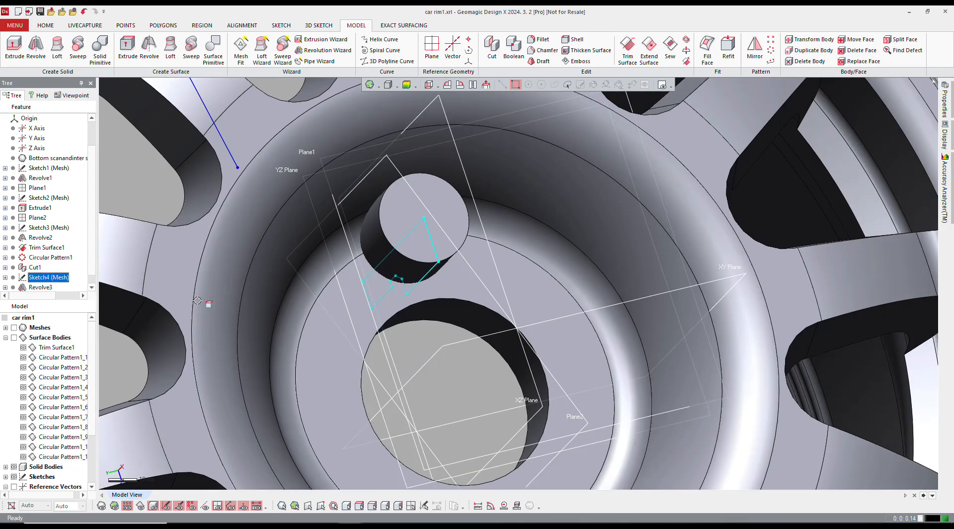
left_click(107, 506)
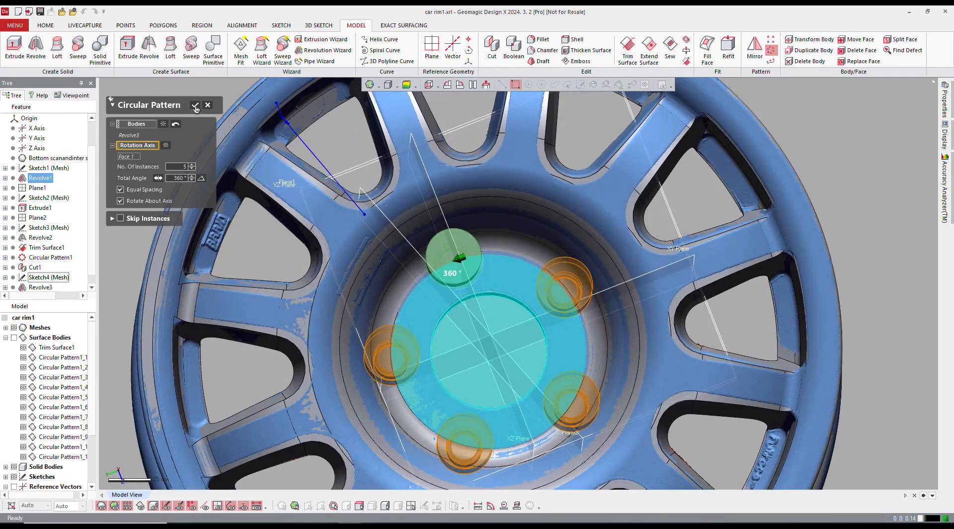
Pattern Revolve3 five times around the hub and Boolean-cut the bolt bodies from the rim
left_click(195, 104)
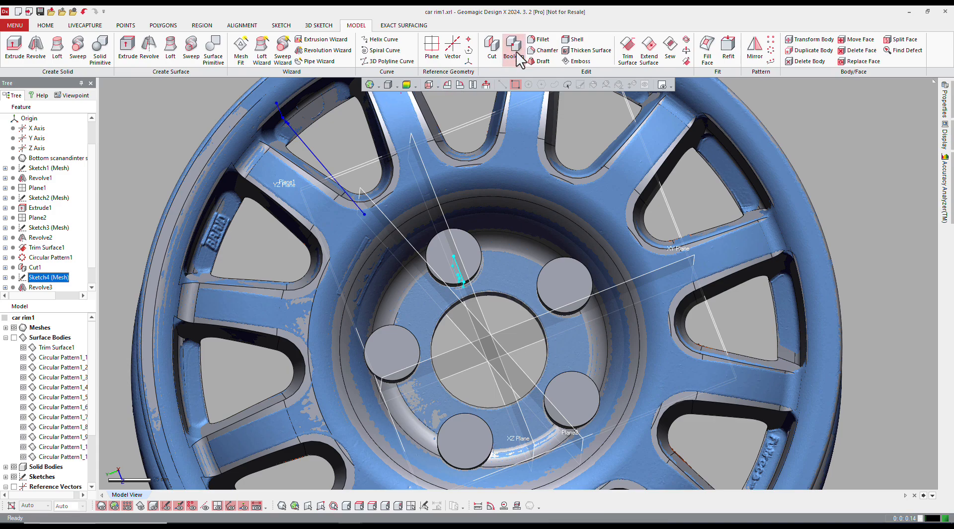
left_click(513, 50)
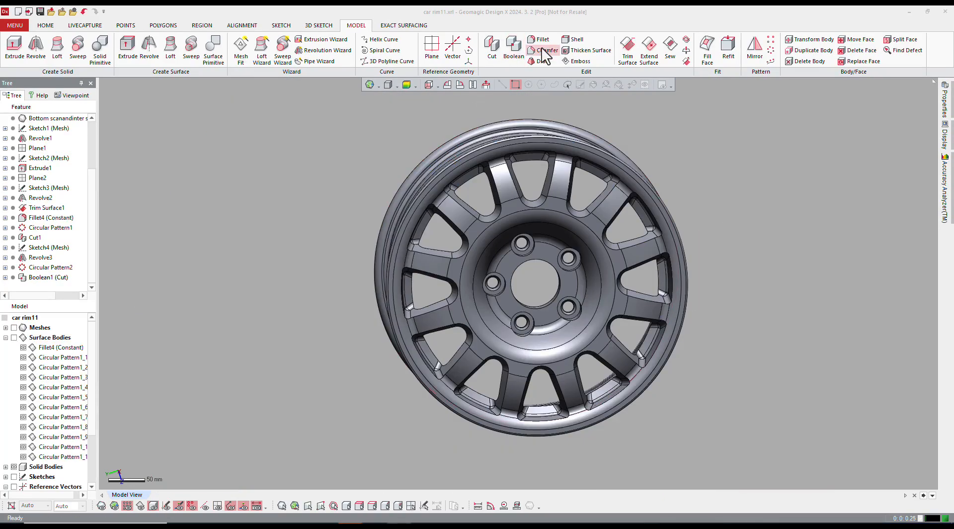
left_click(547, 49)
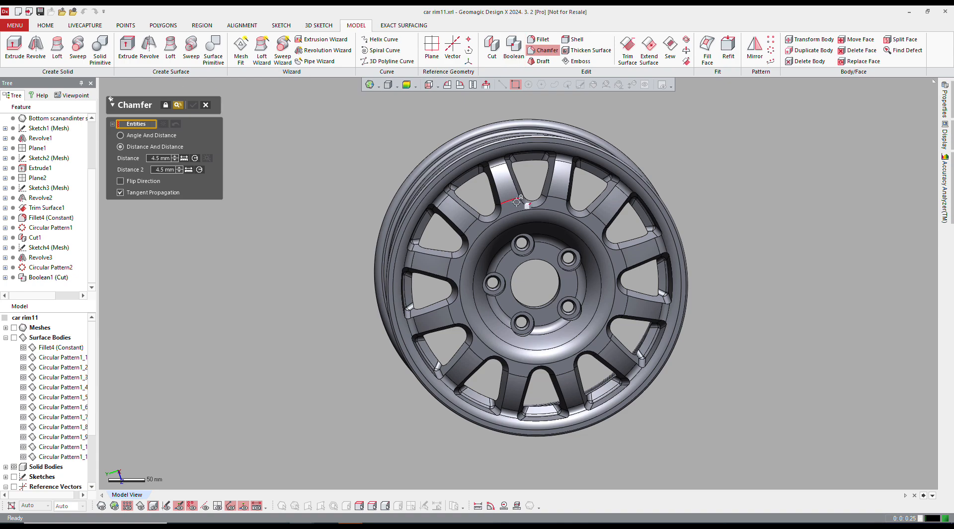